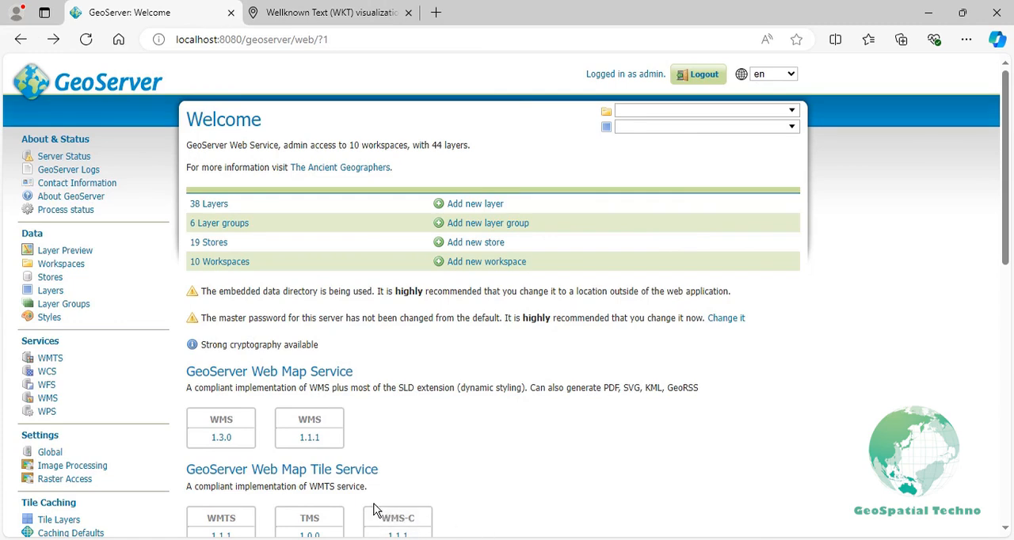
# Open the WPS request builder from GeoServer's Demos page
pyautogui.scroll(-3)
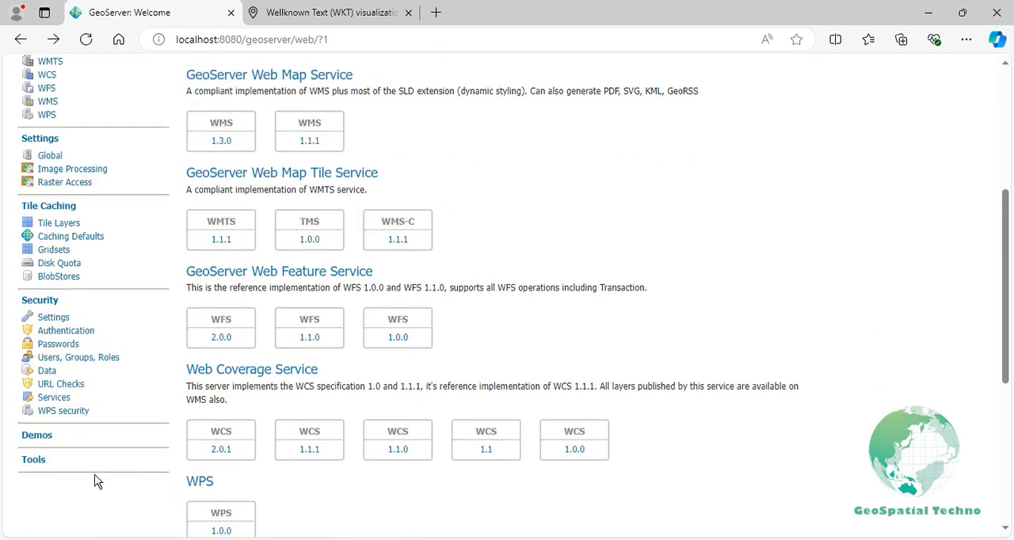
pyautogui.click(37, 435)
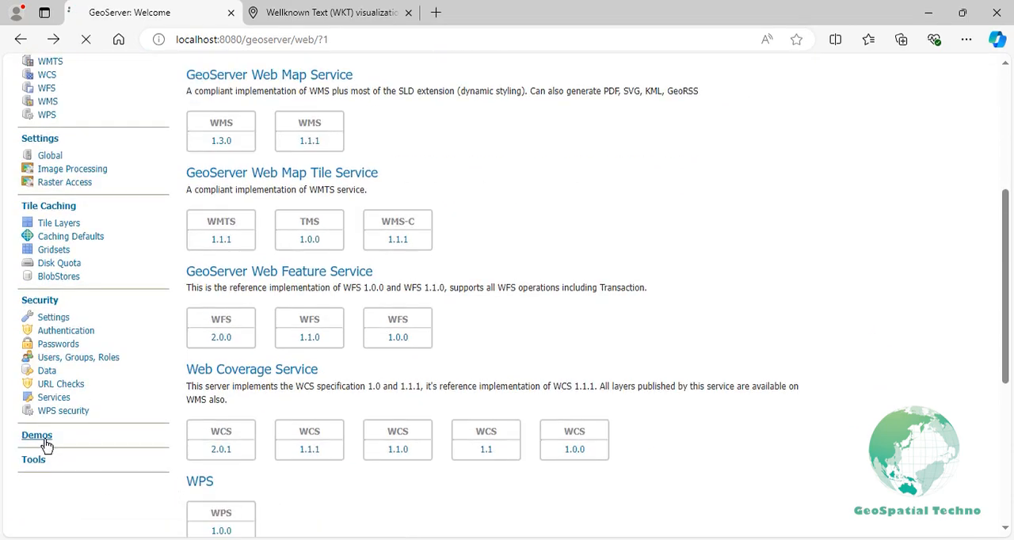
pyautogui.click(36, 435)
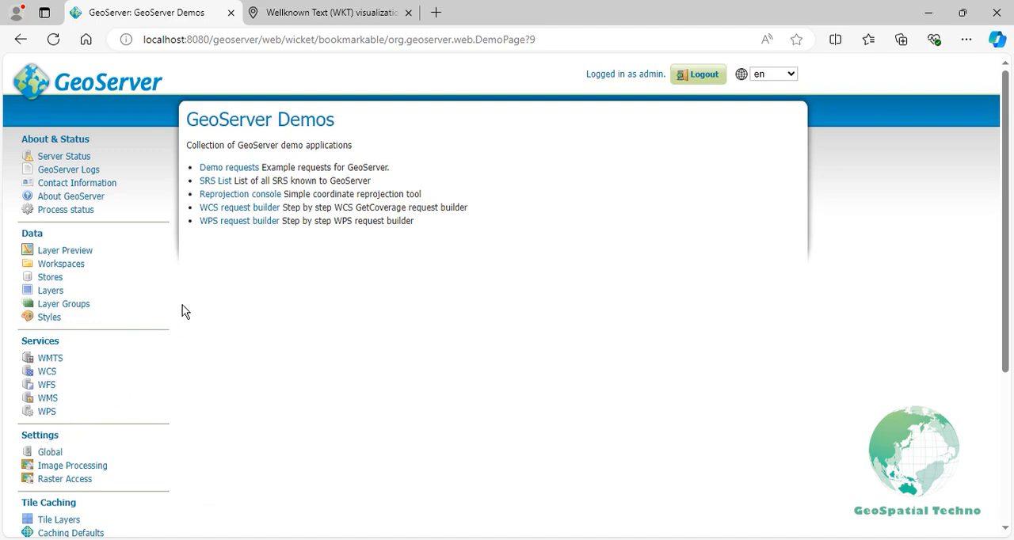
pyautogui.click(238, 221)
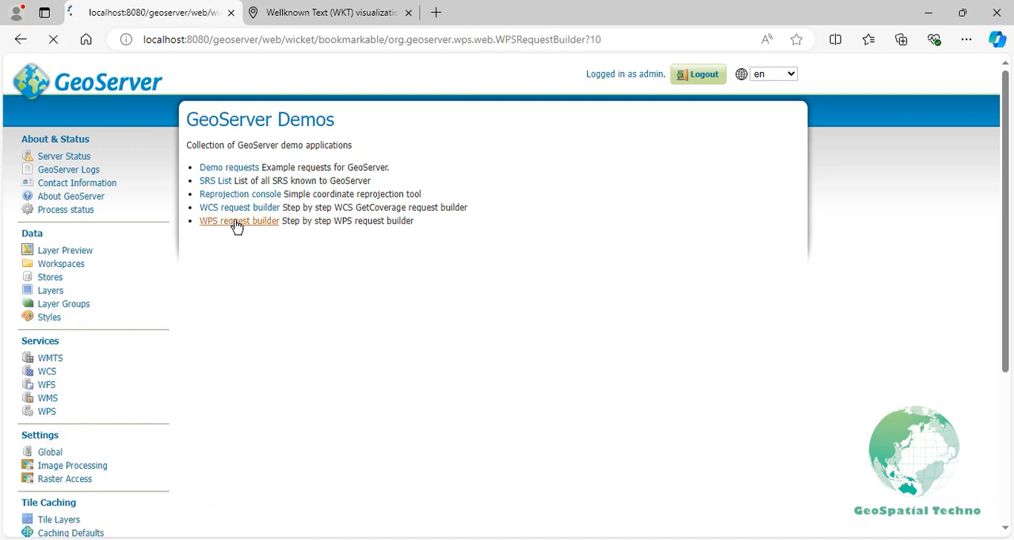
pyautogui.click(238, 221)
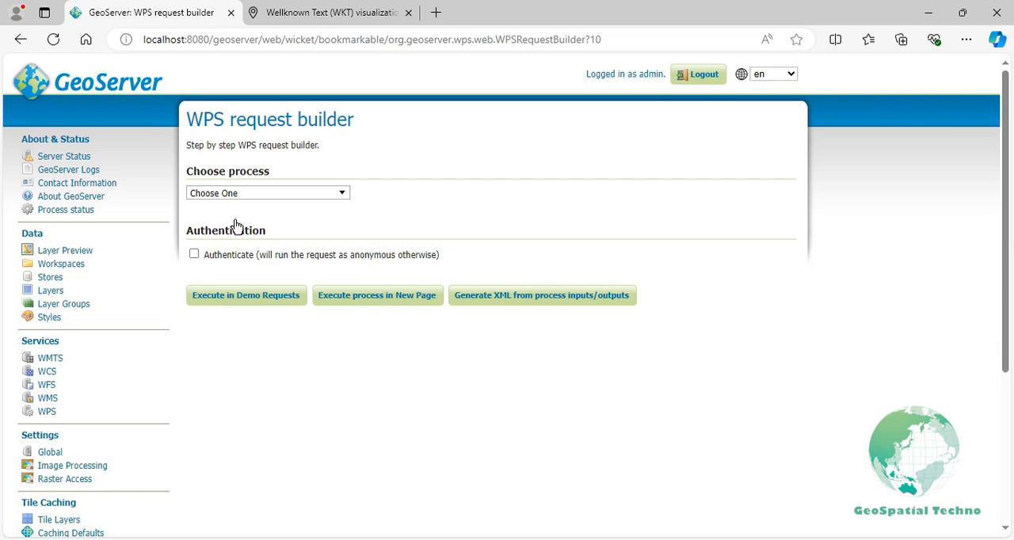
pyautogui.moveTo(262, 198)
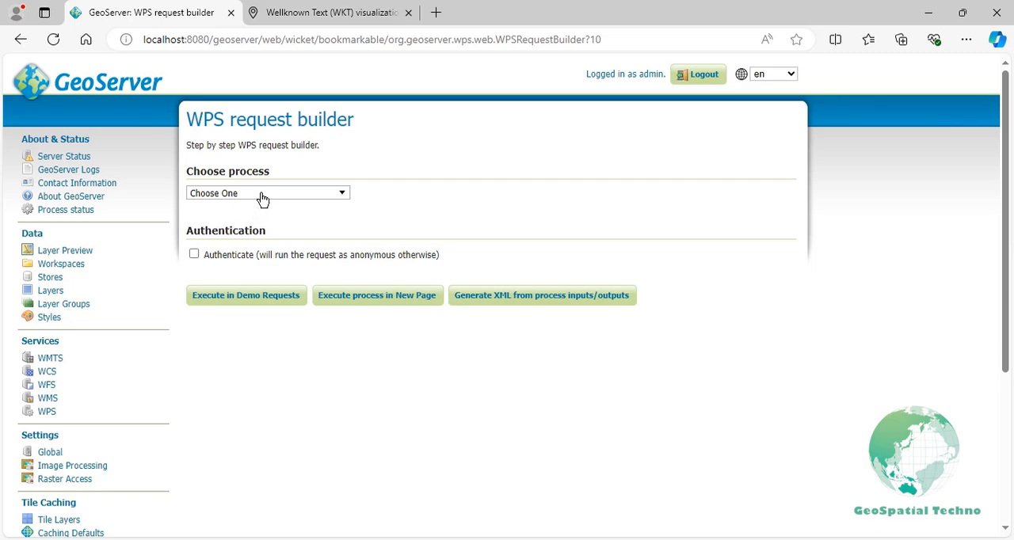
# Search the process list for 'within' and select JTS:within
pyautogui.write('with')
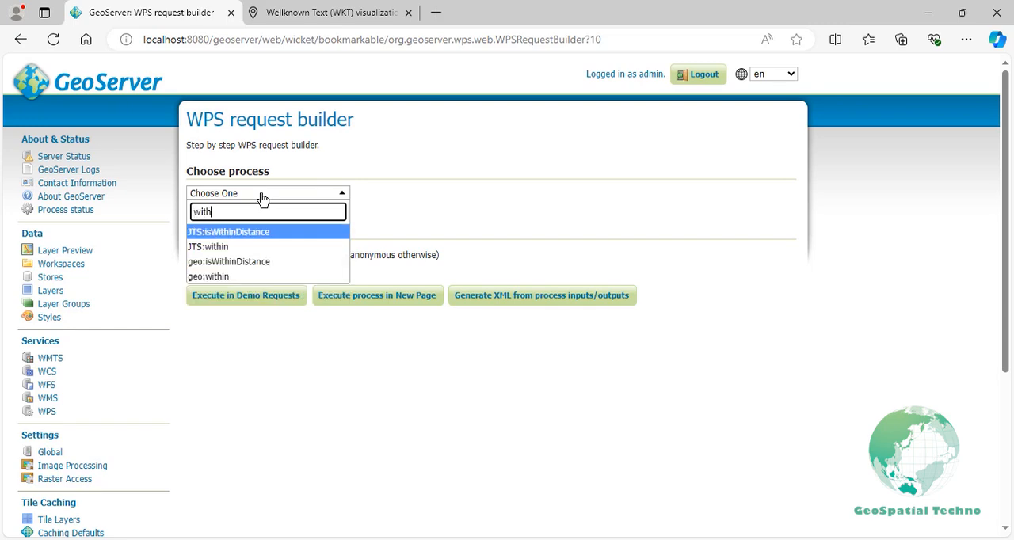
pyautogui.write('in')
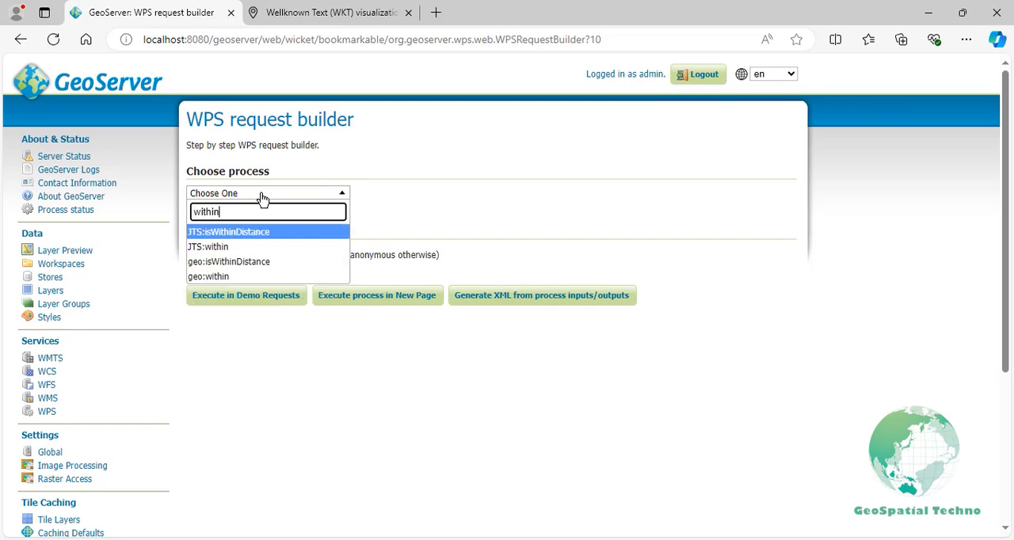
pyautogui.click(208, 246)
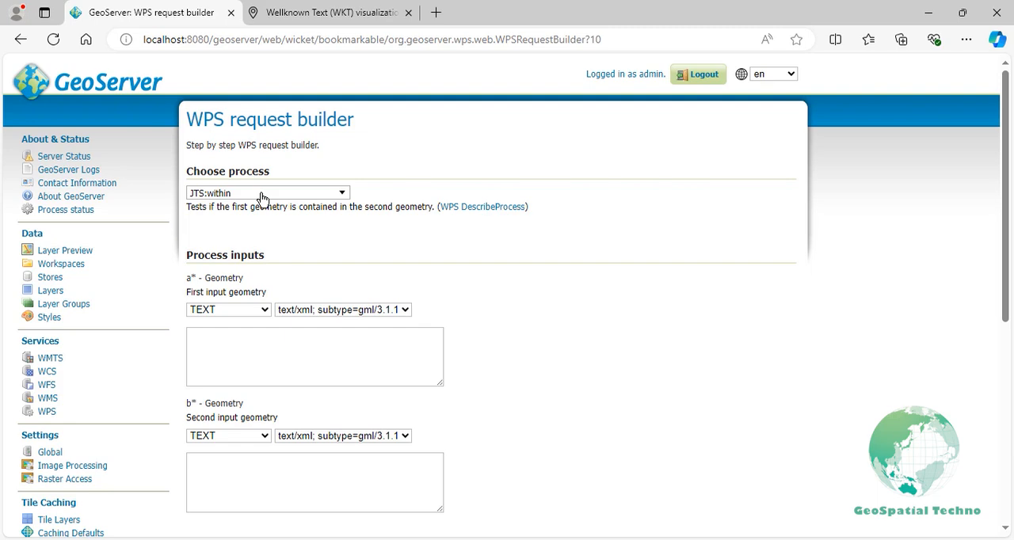
# Set geometry a to WKT and enter LINESTRING(146.3 -42.26, 146.48 -42.14, 146.5 -41.8)
pyautogui.click(342, 309)
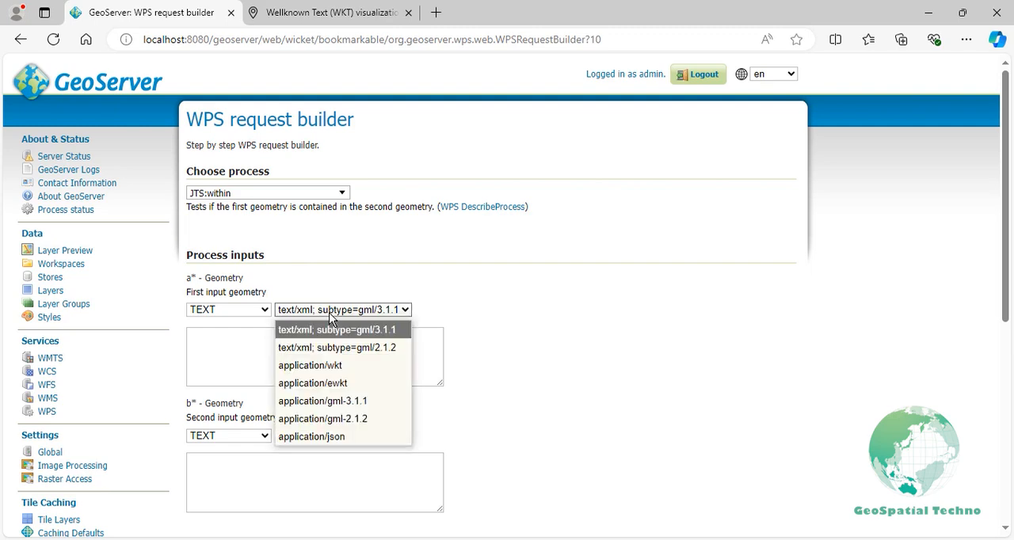
pyautogui.click(310, 365)
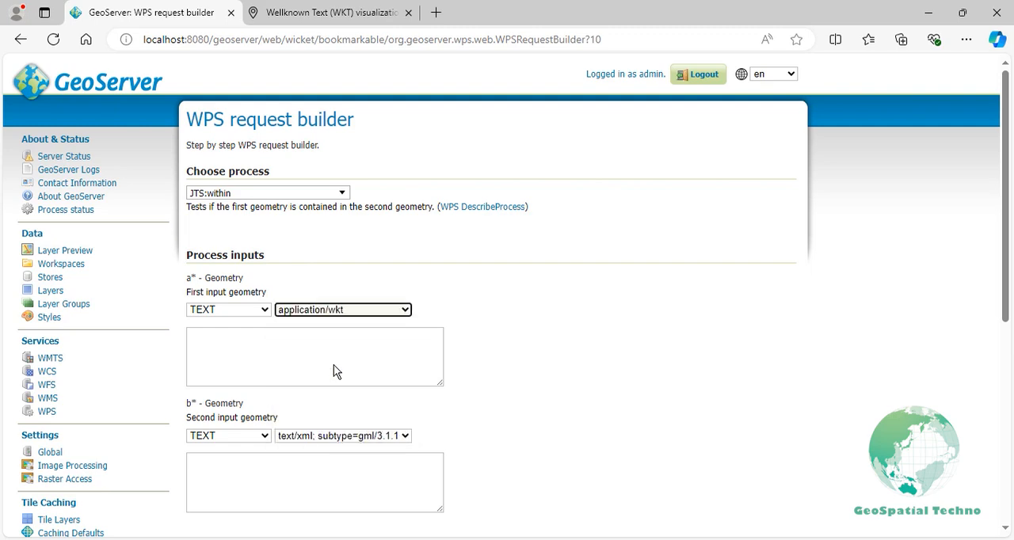
pyautogui.write('L')
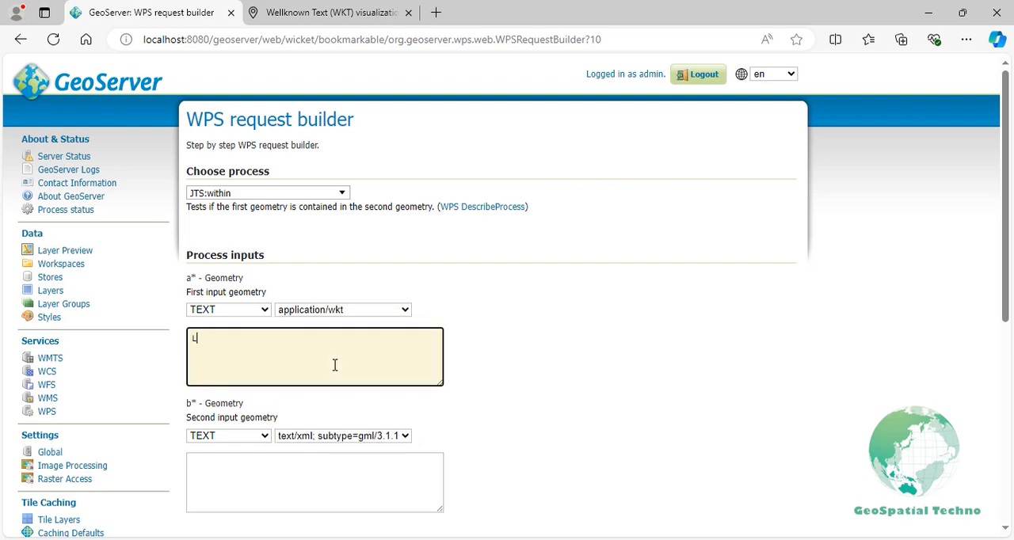
pyautogui.write('LINESTRING')
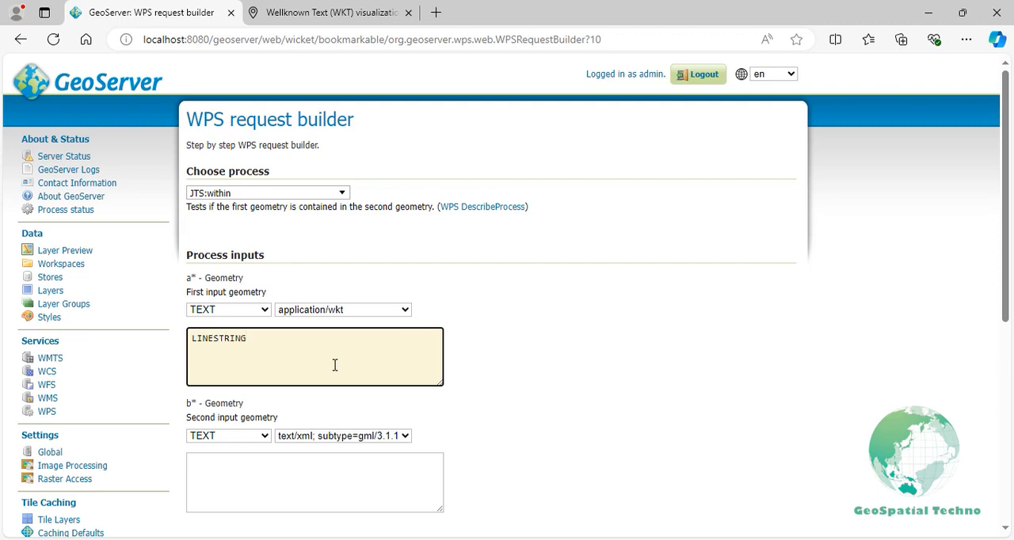
pyautogui.write('(146.3 -4')
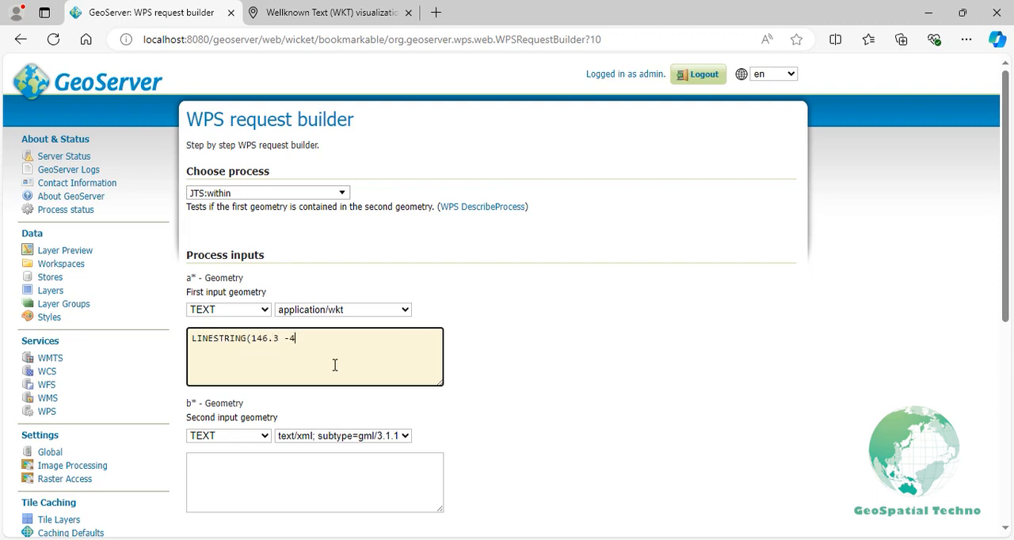
pyautogui.write('2.26, 146')
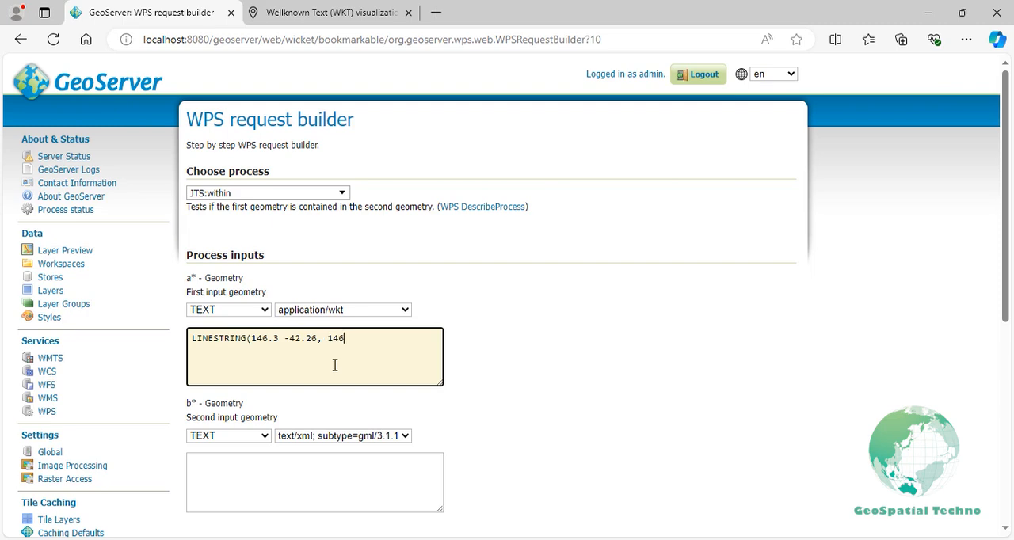
pyautogui.write('.48 -42.1')
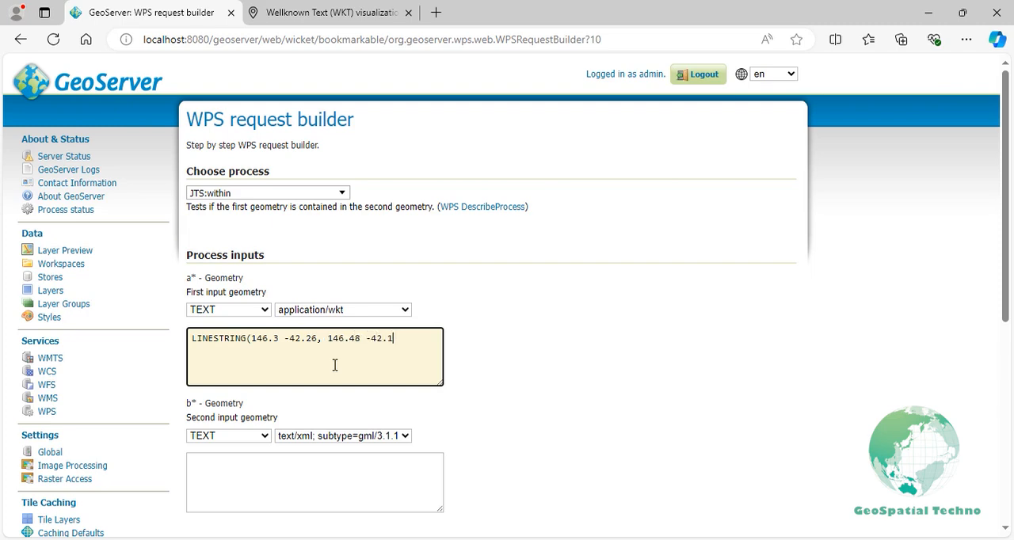
pyautogui.write('4, 146.5 -41.8')
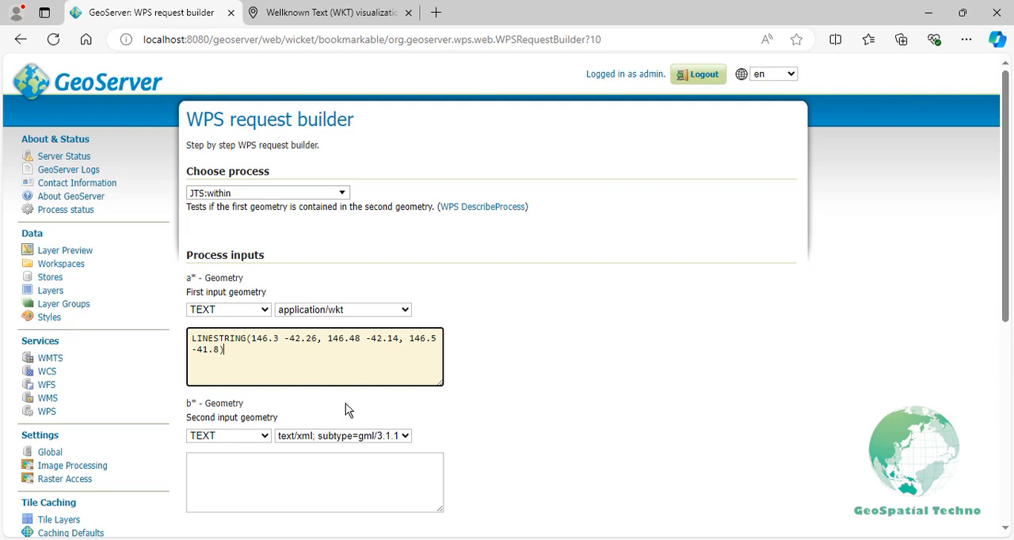
# Switch geometry b to WKT and begin POLYGON((145.9 -41.85, 146.42 -41.6
pyautogui.click(342, 309)
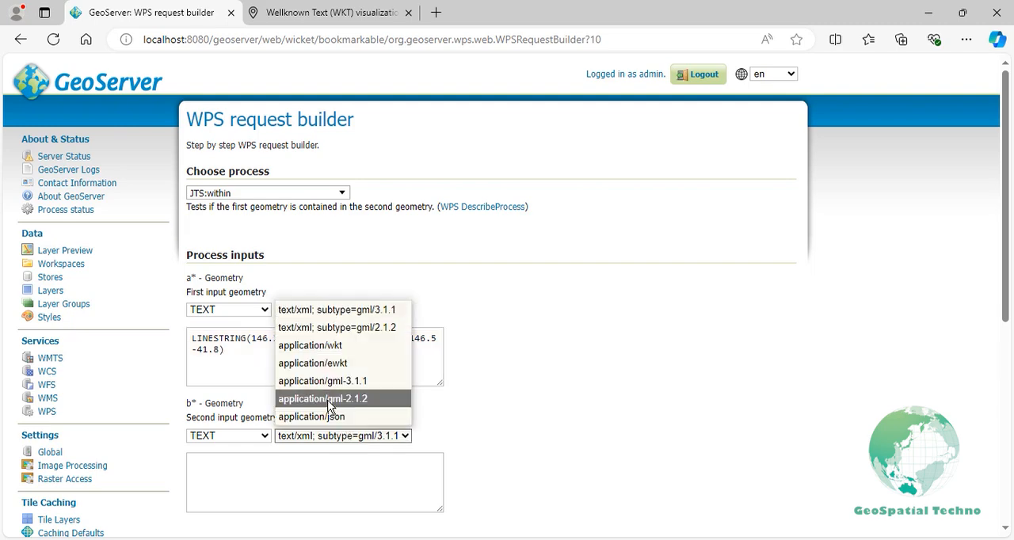
pyautogui.click(310, 345)
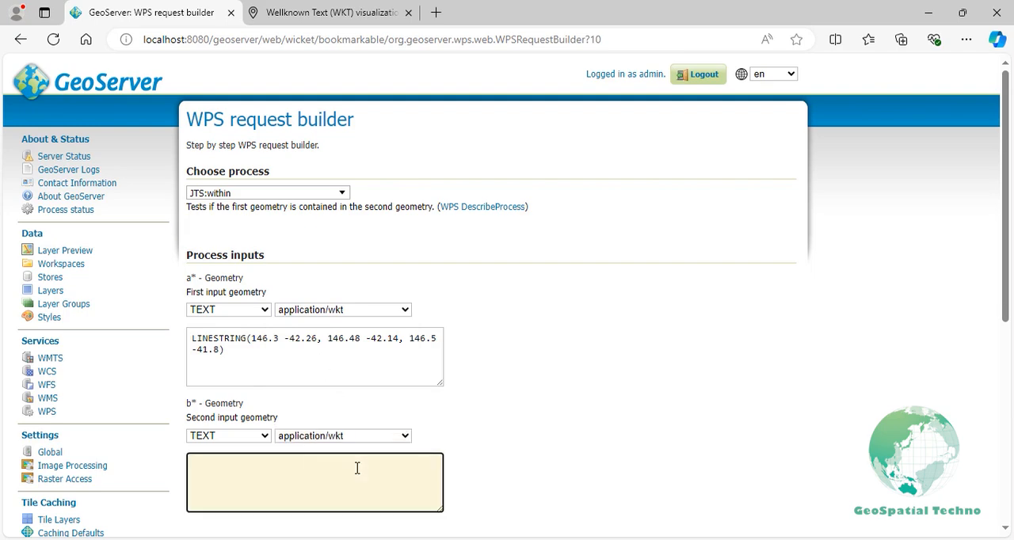
pyautogui.write('POLYGON')
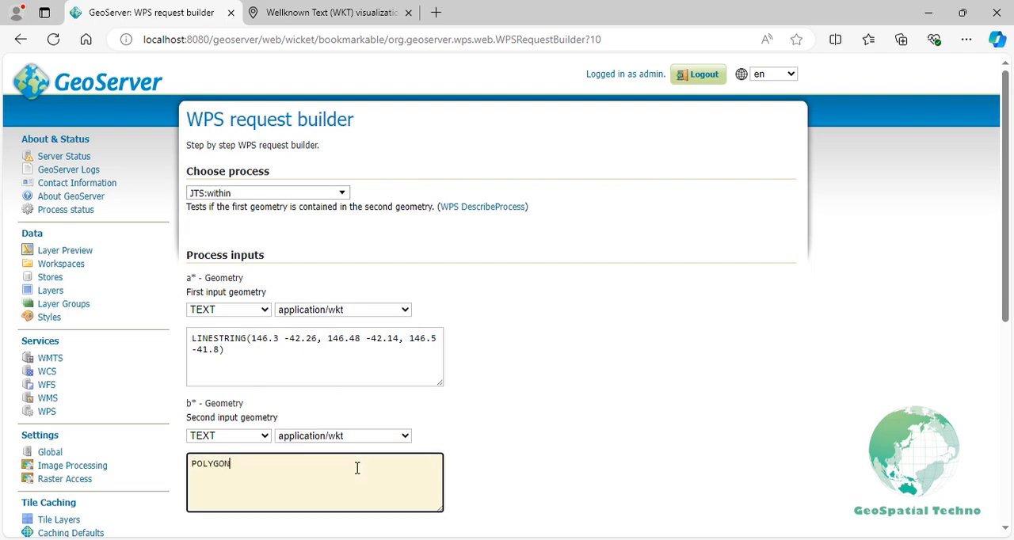
pyautogui.write('((145.9')
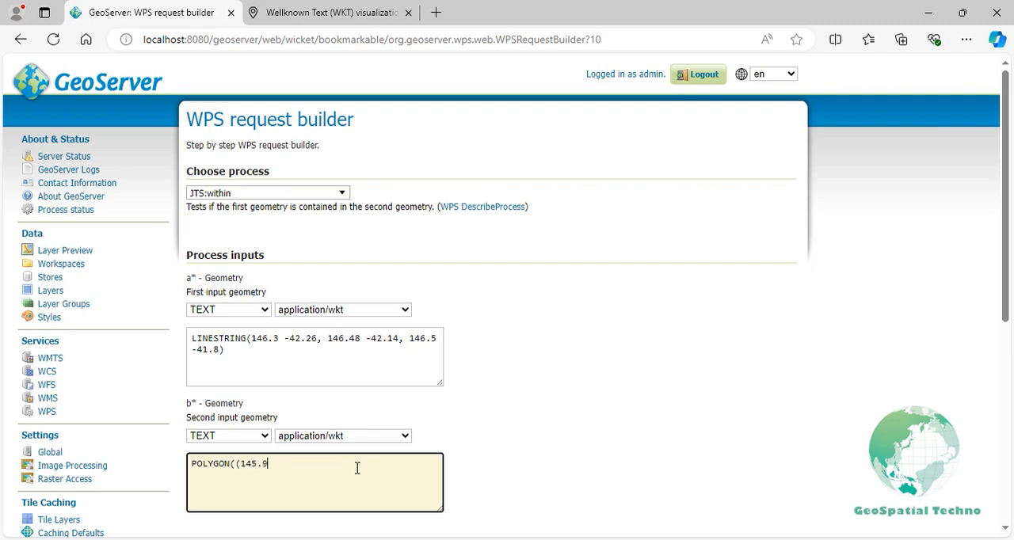
pyautogui.write('-41.85,')
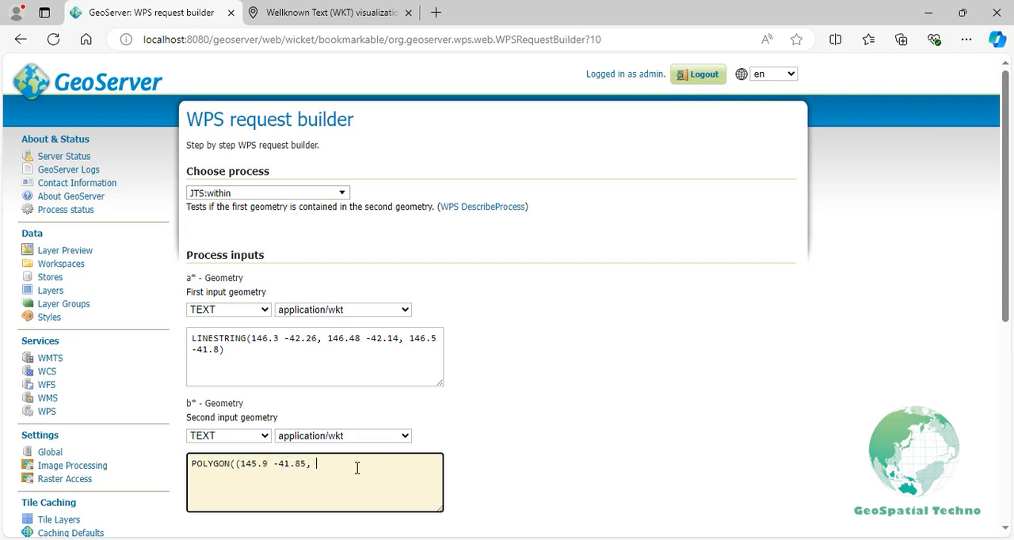
pyautogui.write('146.42 -')
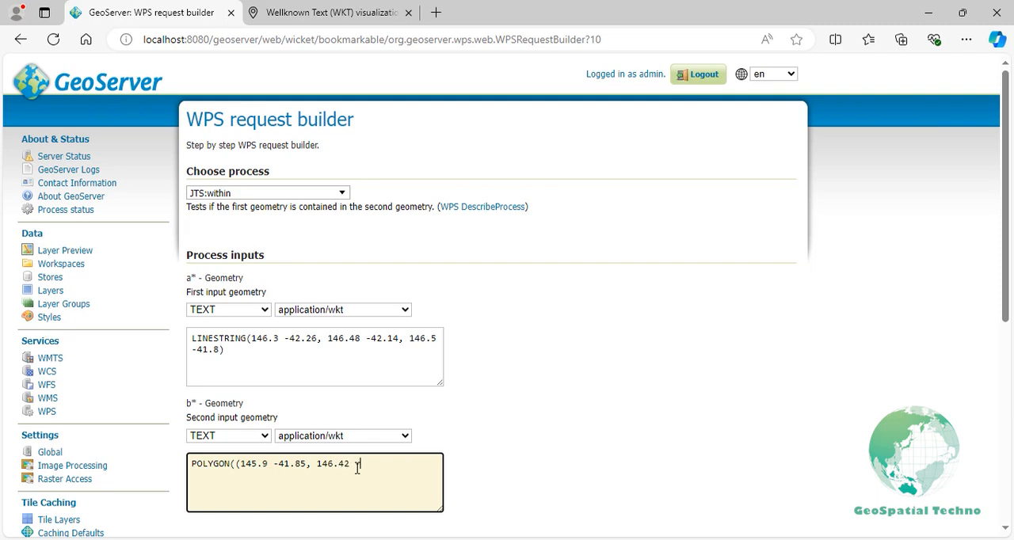
pyautogui.write('-41.6,')
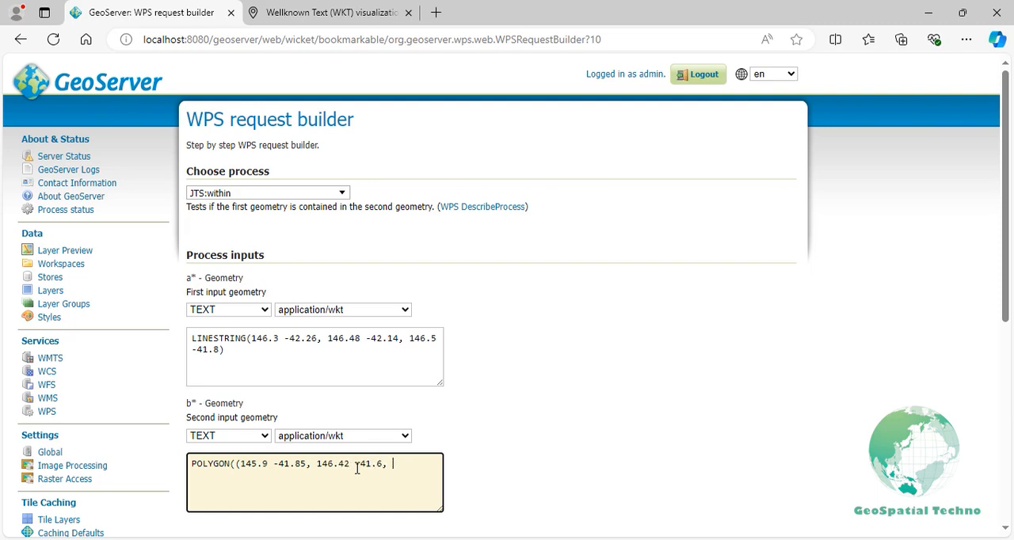
# Add vertices 147.14 -41.67, 147.28 -42.05, 146.75 -42.5 and close at 145.9 -41.85
pyautogui.write('147.14 -41.')
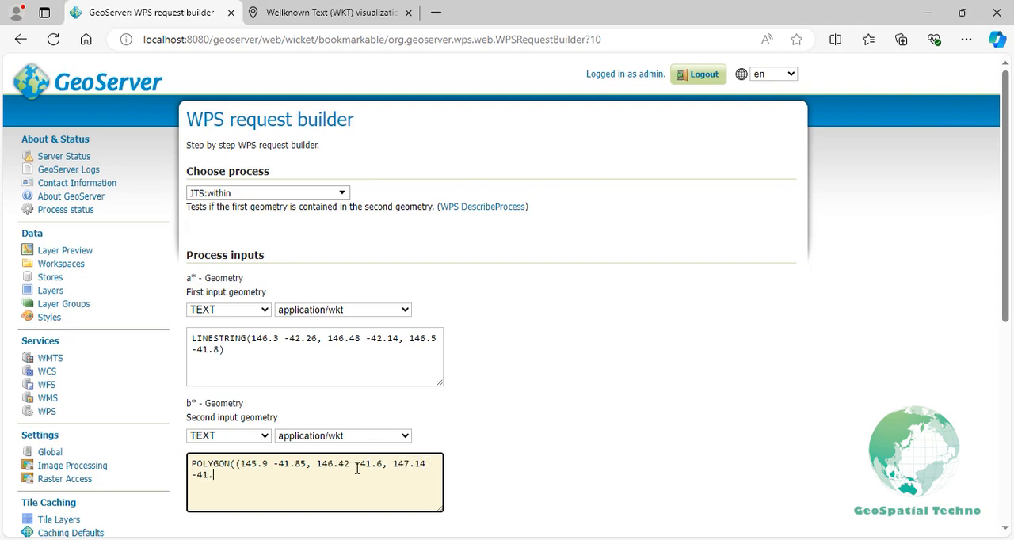
pyautogui.write('67, 14')
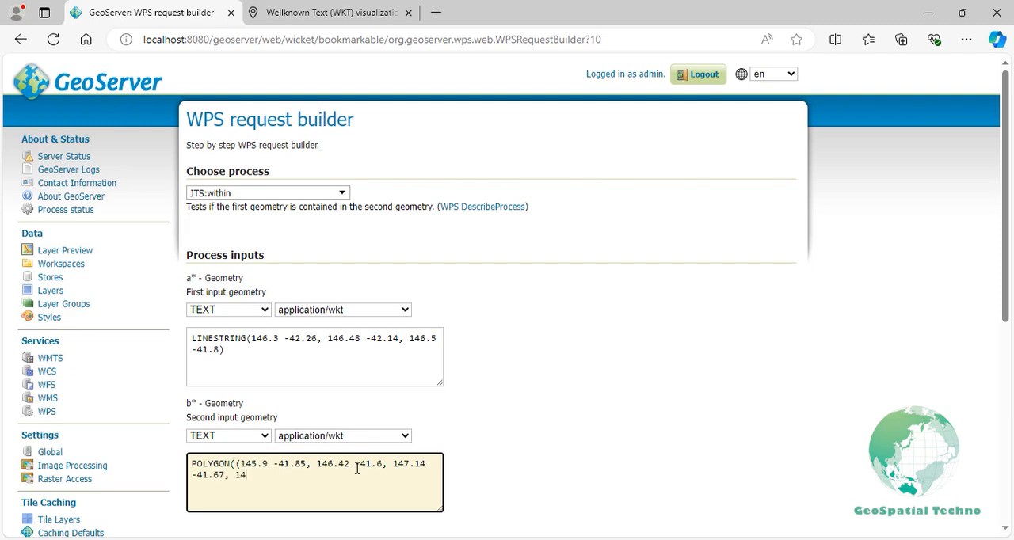
pyautogui.write('7.28 -42.05')
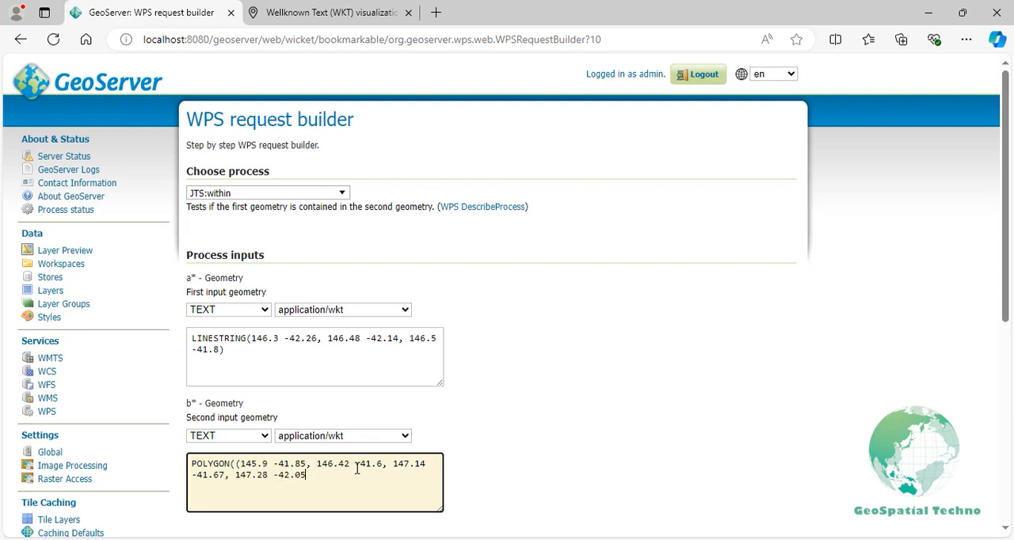
pyautogui.write(', 146.75')
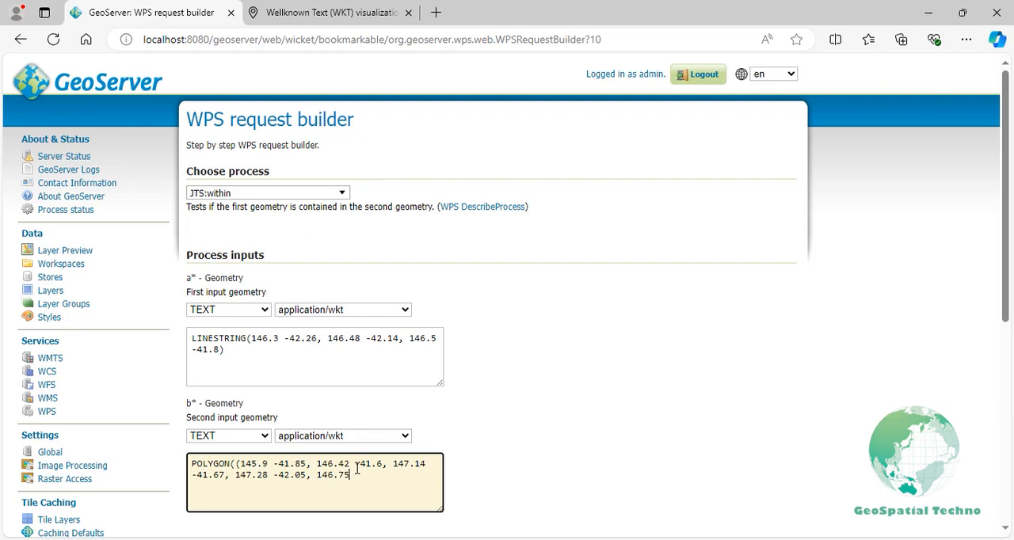
pyautogui.write('-42.5, 146.2 -42.55,')
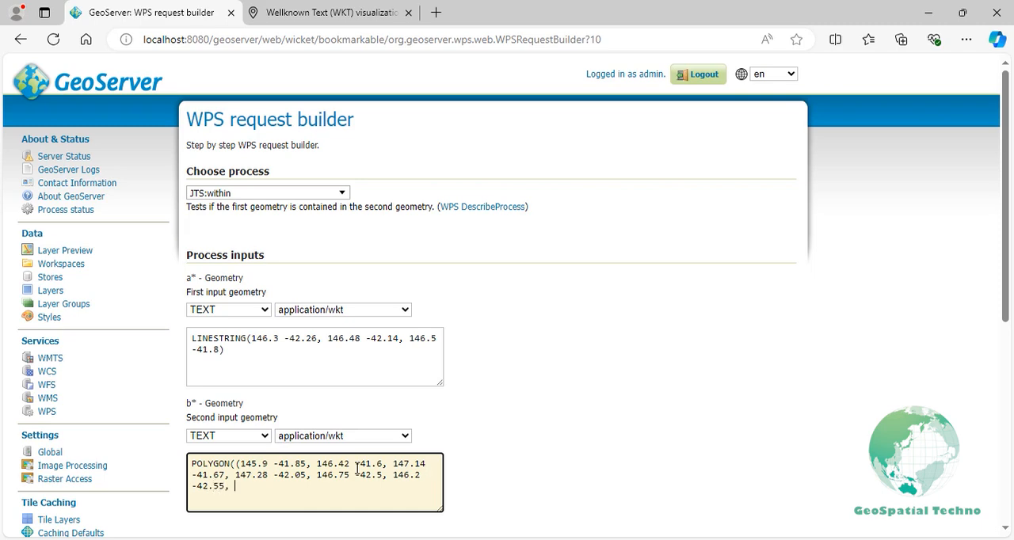
pyautogui.write('145.9 -41.8')
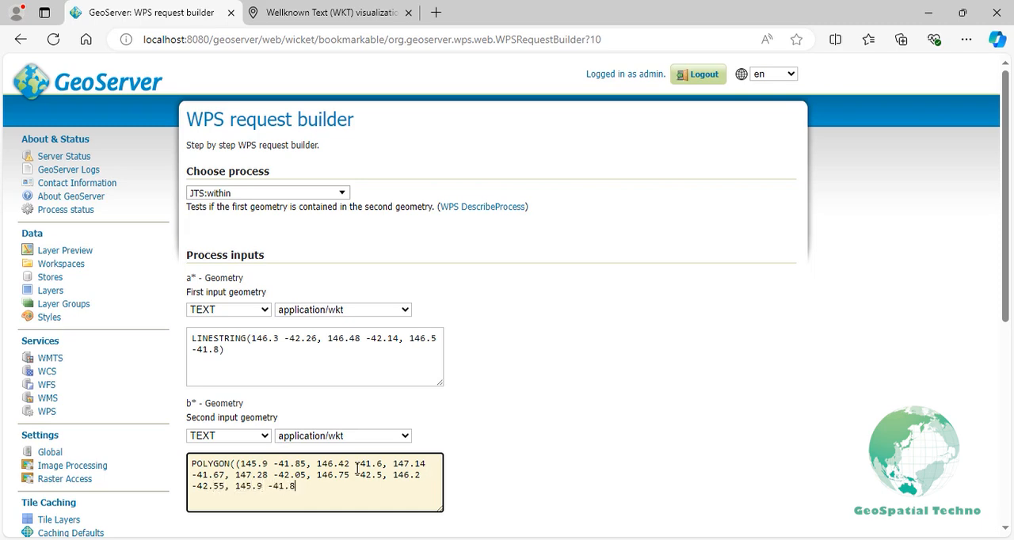
pyautogui.write('))')
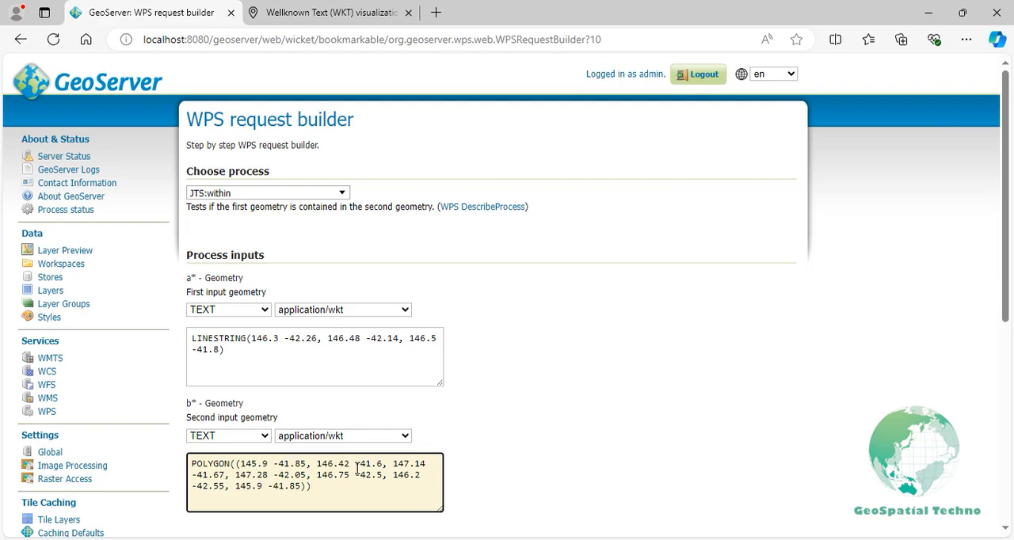
pyautogui.scroll(-3)
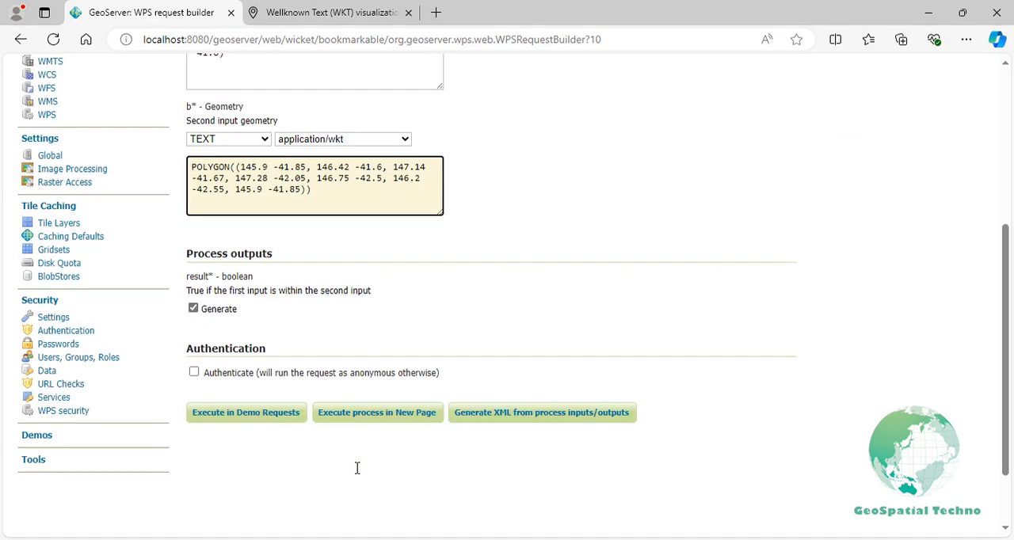
pyautogui.click(377, 412)
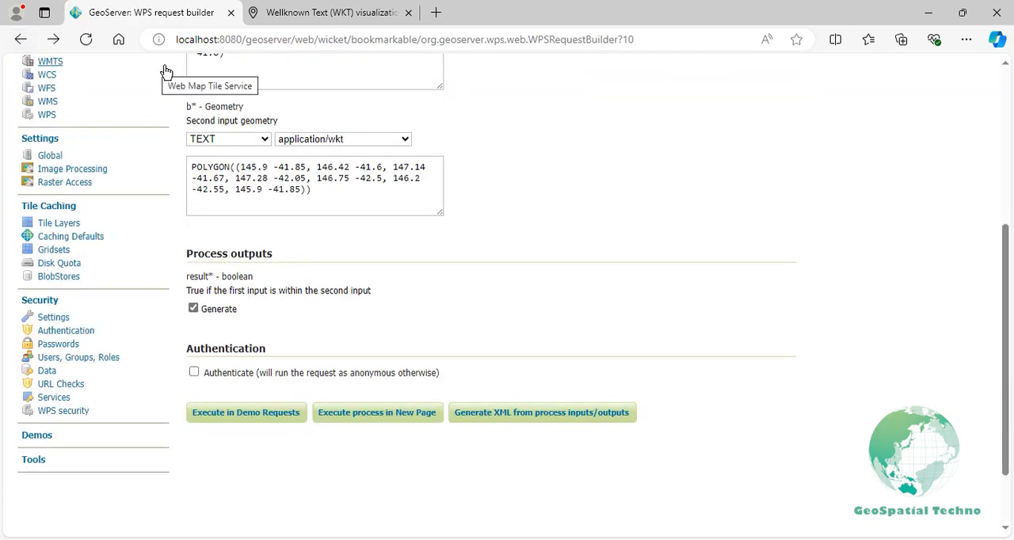
pyautogui.scroll(3)
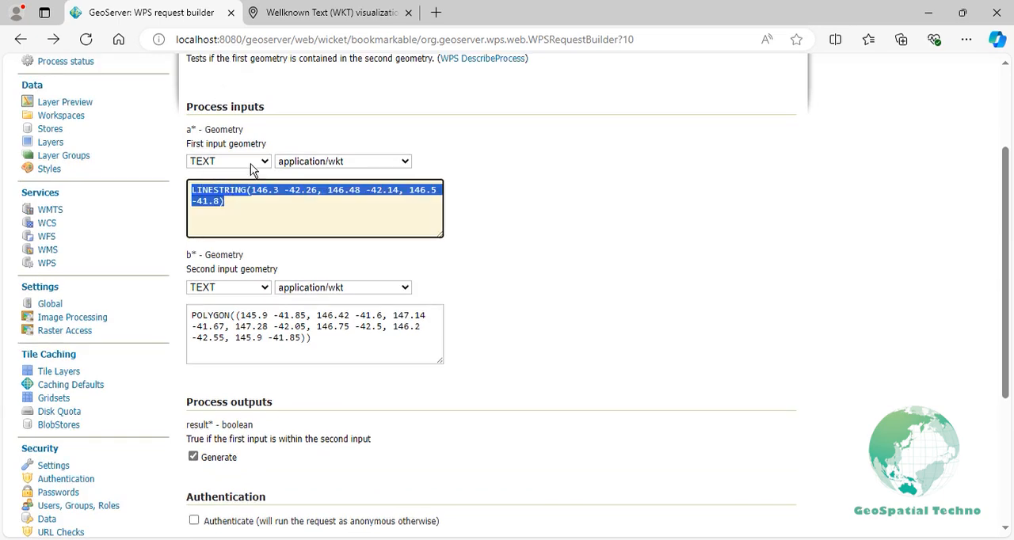
# Put the copied LINESTRING and a comma in wktmap.com's GEOMETRYCOLLECTION, then return to GeoServer
pyautogui.click(325, 12)
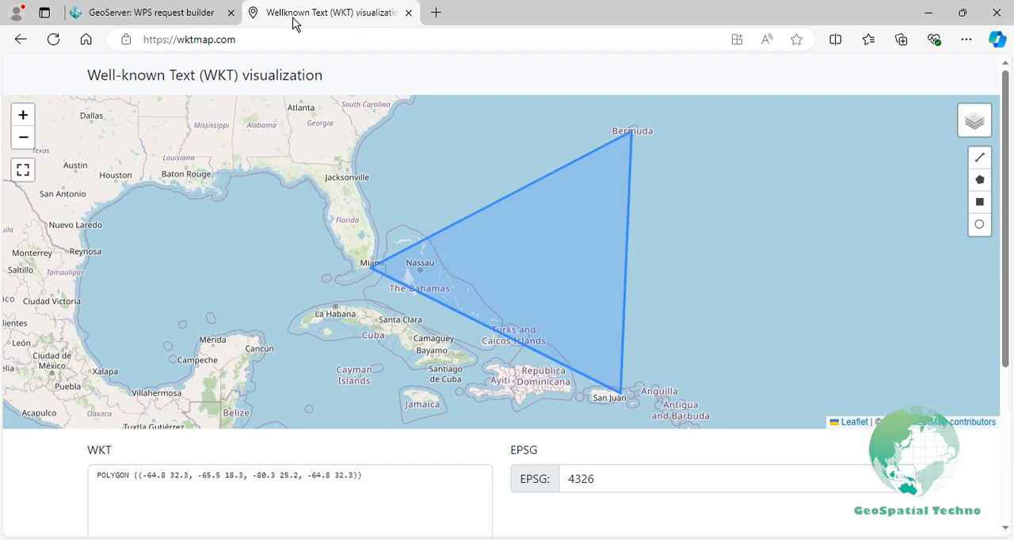
pyautogui.moveTo(337, 350)
pyautogui.write('GEOMETRYCOLLECTION(LINESTRING(146.3 -42.26, 146.48 -42.14, 146.5 -41.8')
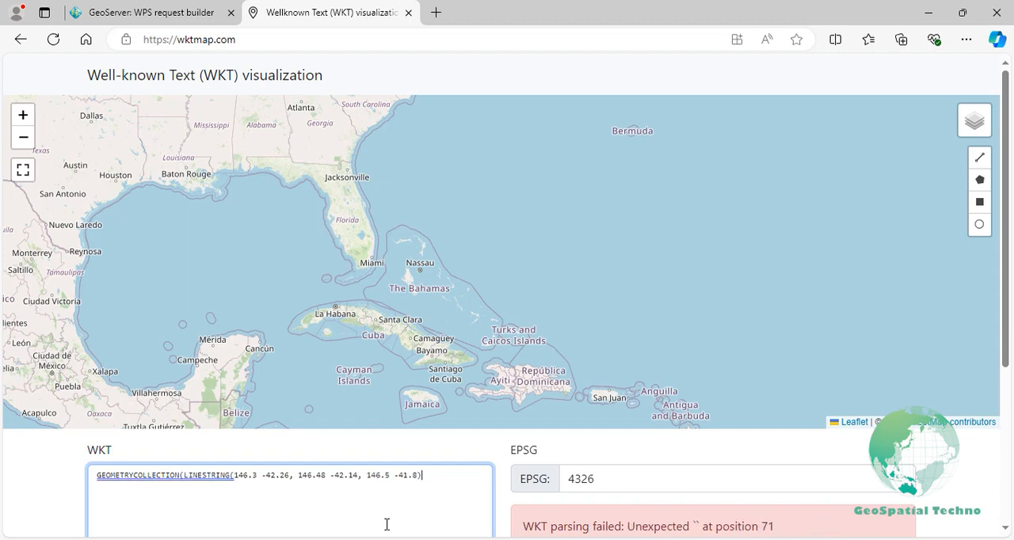
pyautogui.write(',')
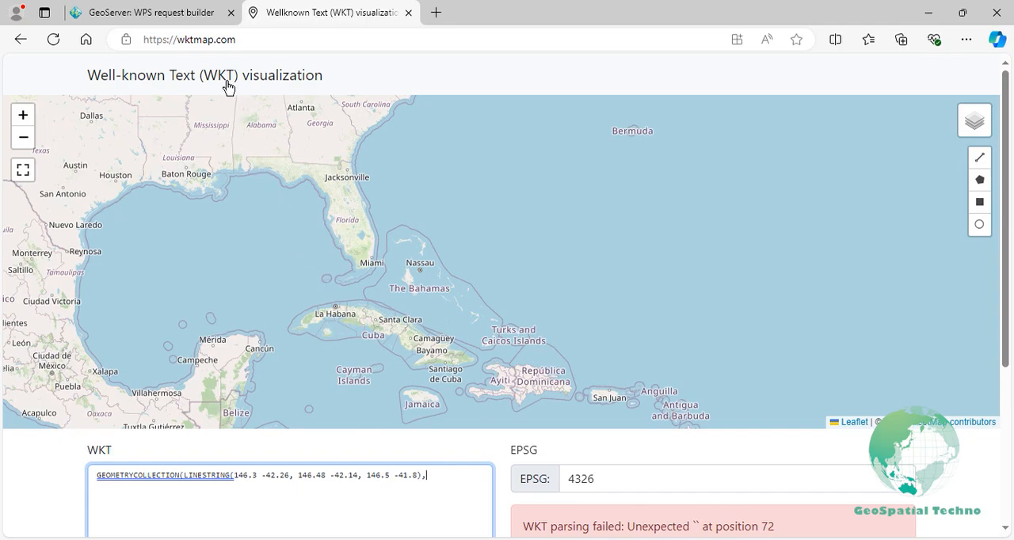
pyautogui.click(143, 12)
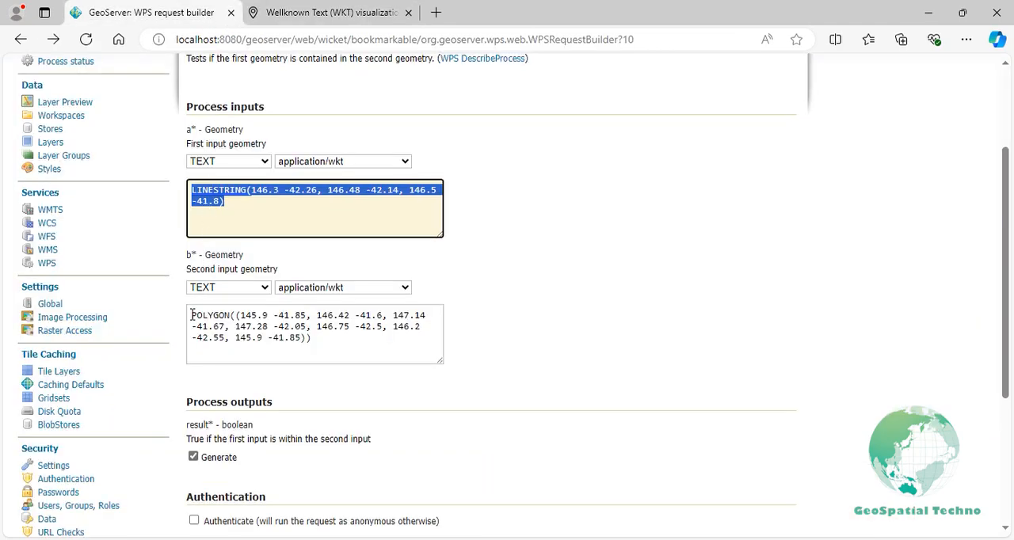
# Select geometry b's POLYGON text and bring it over to wktmap.com
pyautogui.tripleClick(314, 326)
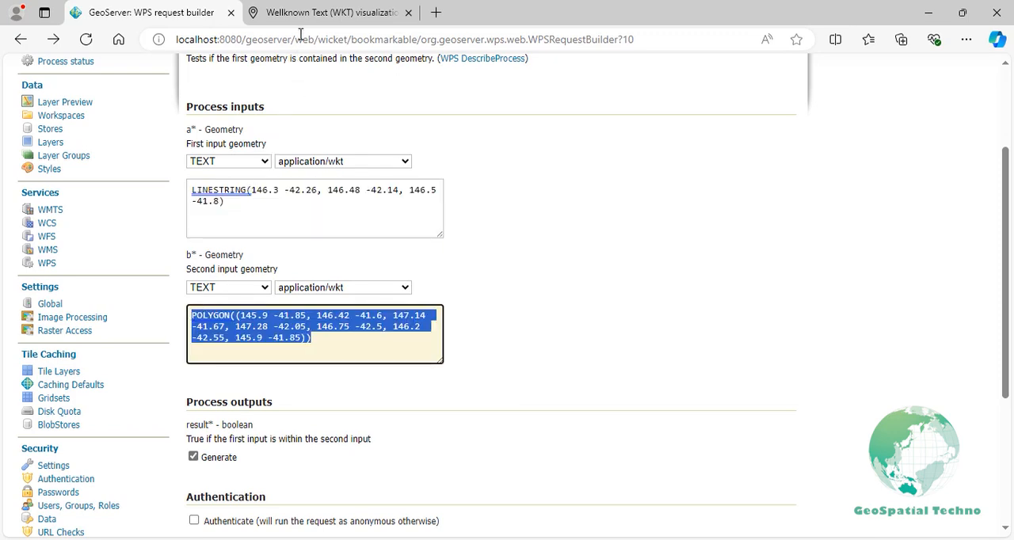
pyautogui.click(330, 12)
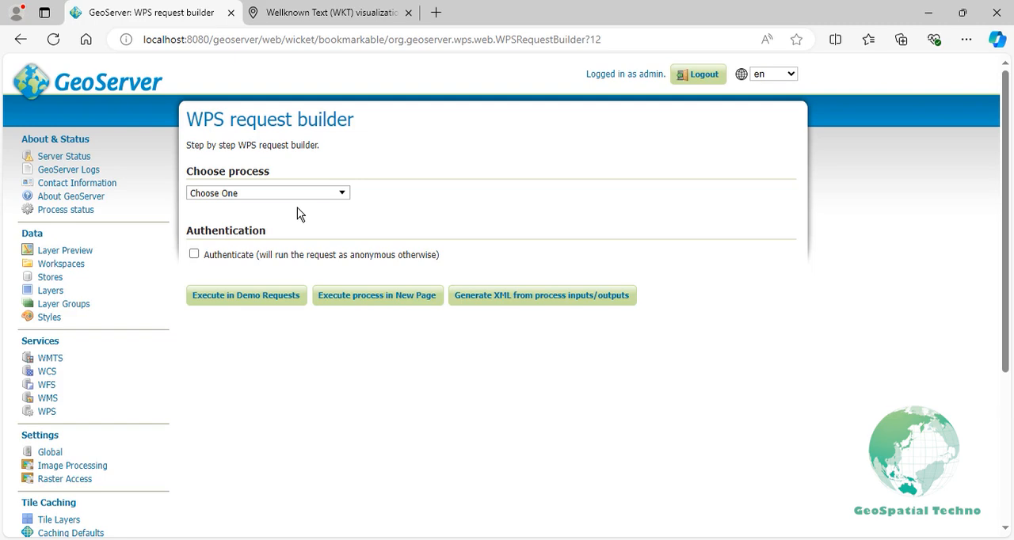
pyautogui.moveTo(298, 198)
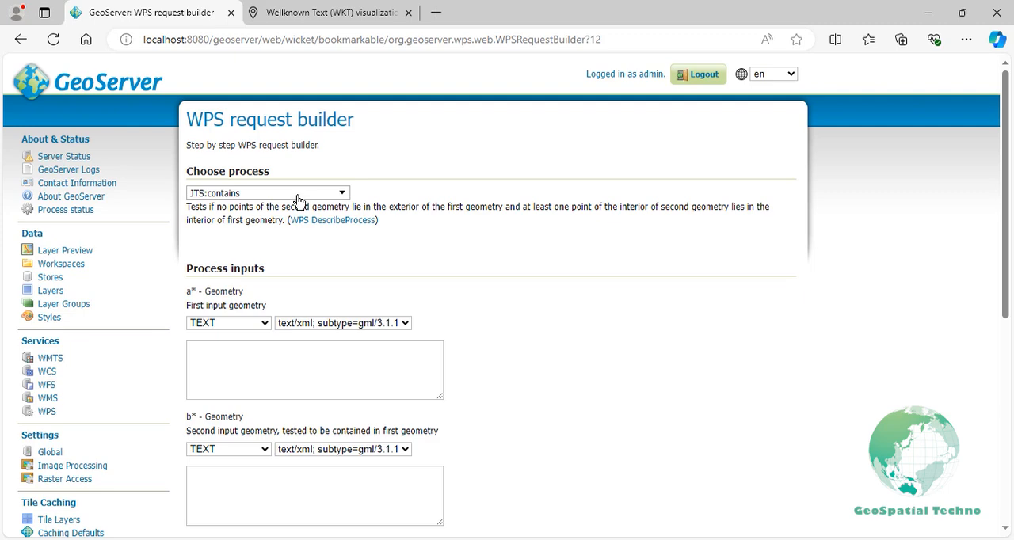
# Open the first geometry's format choices for the JTS:contains process
pyautogui.click(343, 322)
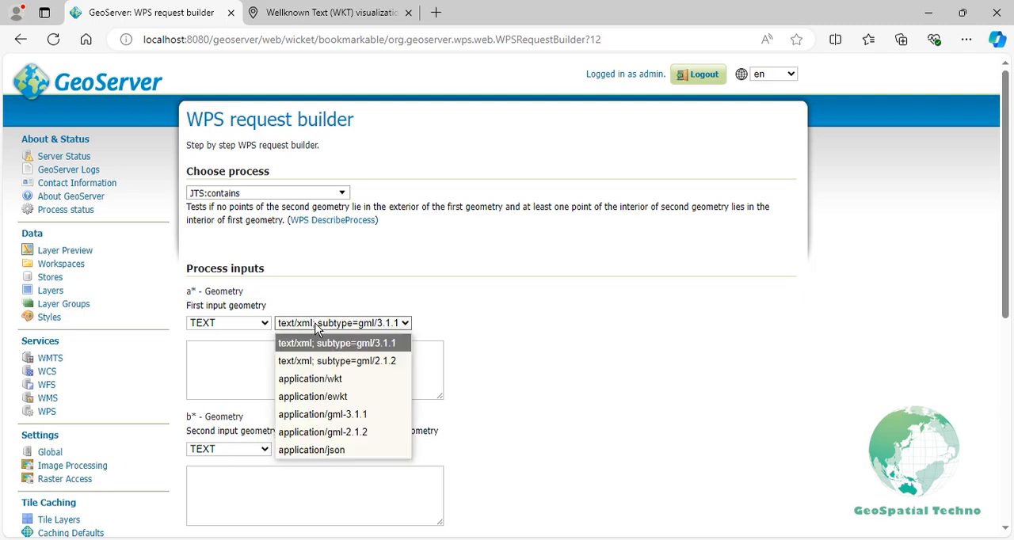
# Set the first geometry to WKT and begin POLYGON((145.9 -41.85, 146.42 -41.6
pyautogui.click(309, 378)
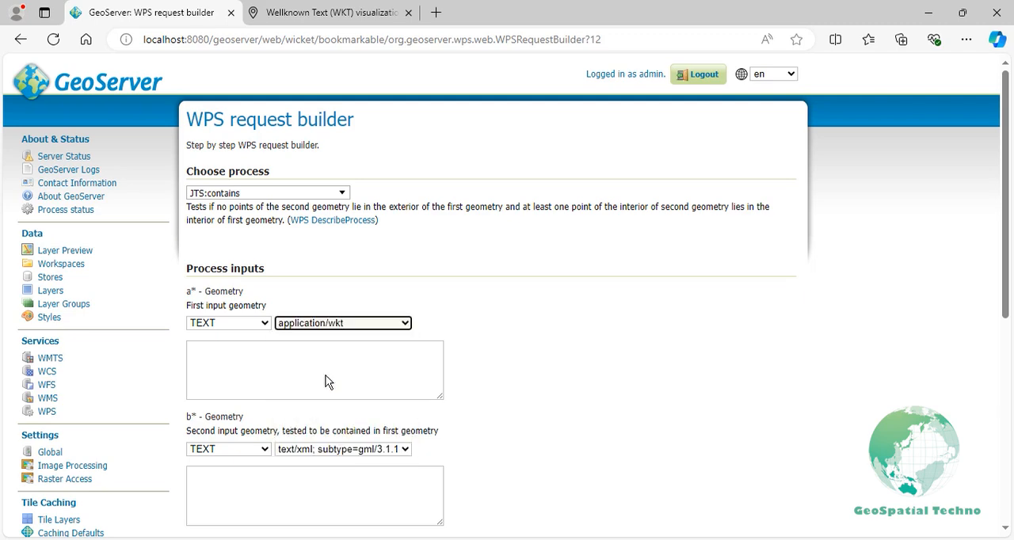
pyautogui.write('POL')
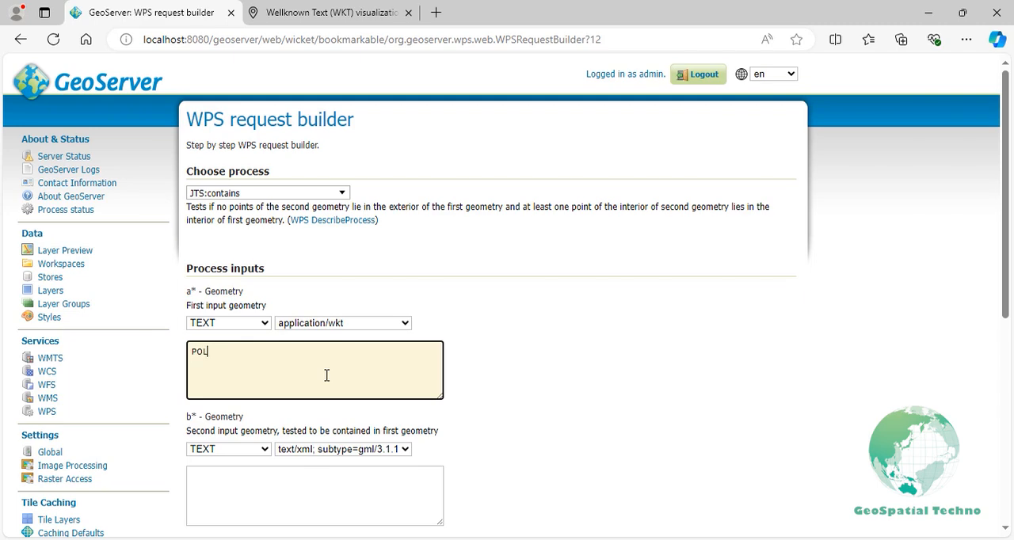
pyautogui.write('YGON((14')
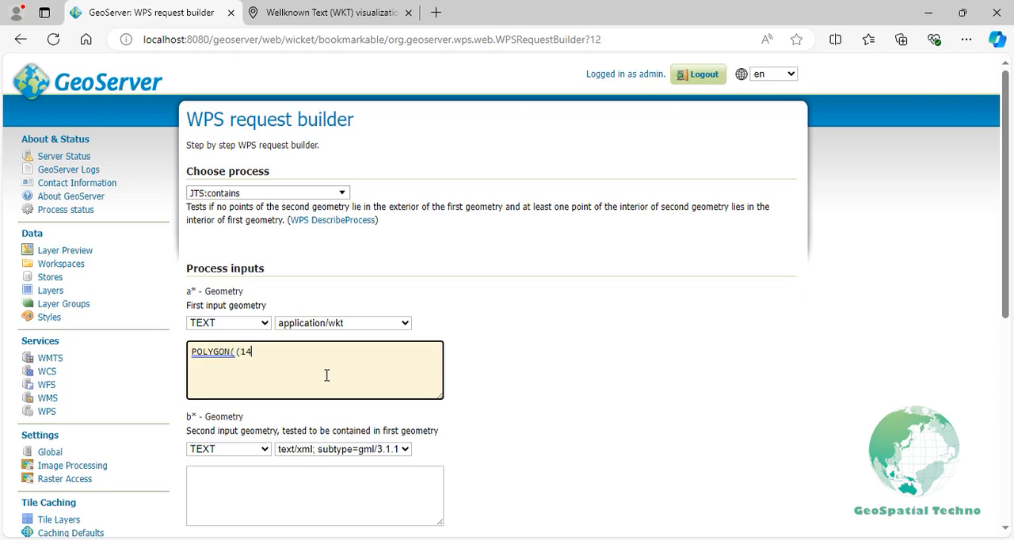
pyautogui.write('5.9 -41.85,')
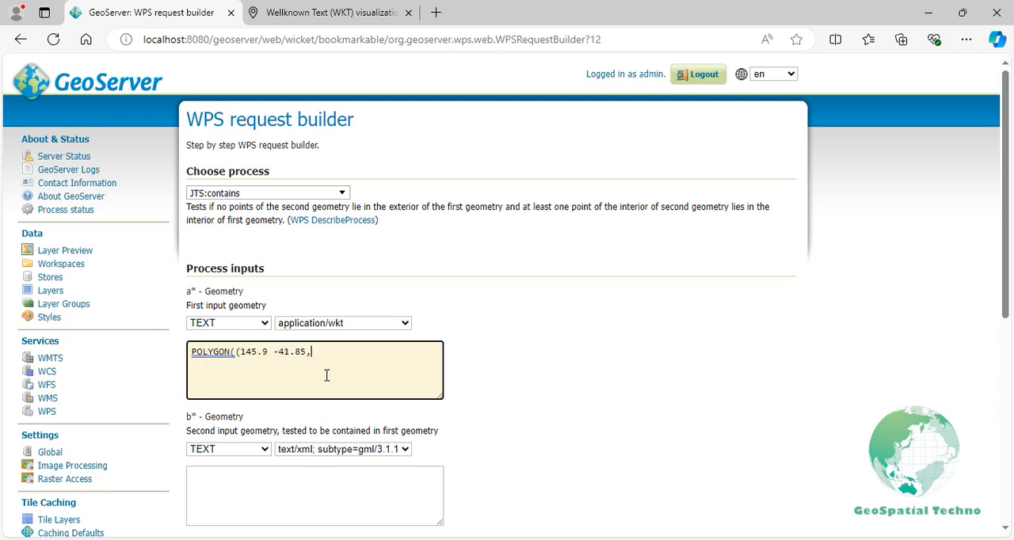
pyautogui.write('146.42')
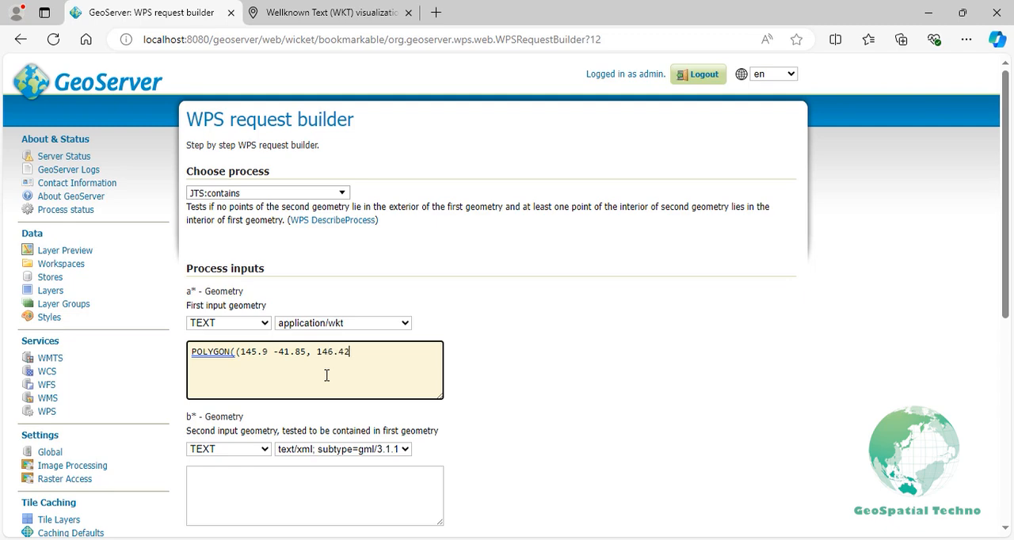
pyautogui.write('-41.6, 147.14 -41.67, 1')
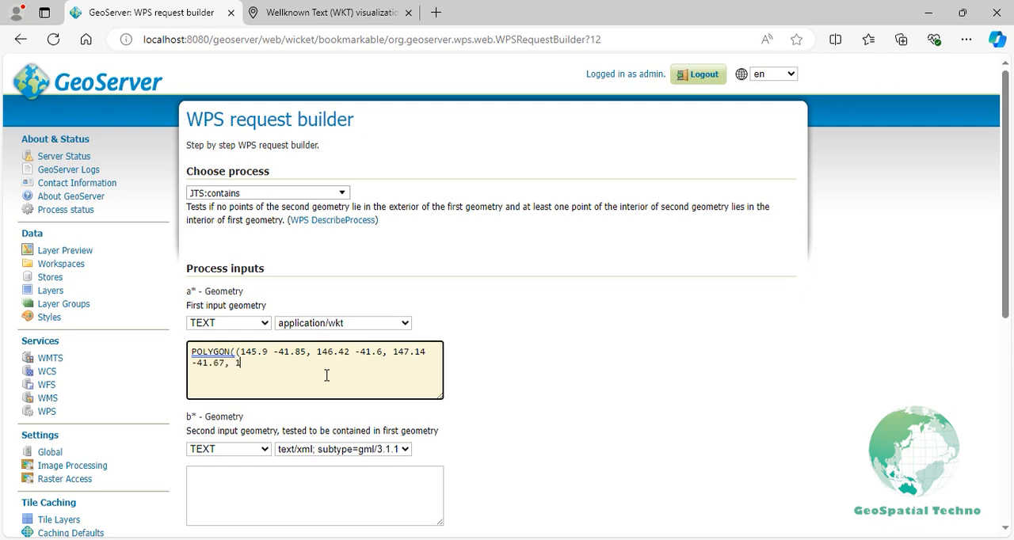
# Add vertices 147.28 -42.05 and 146.75 -42.5, closing the polygon at 145.9 -41.85
pyautogui.write('47.28 -42.05, 146')
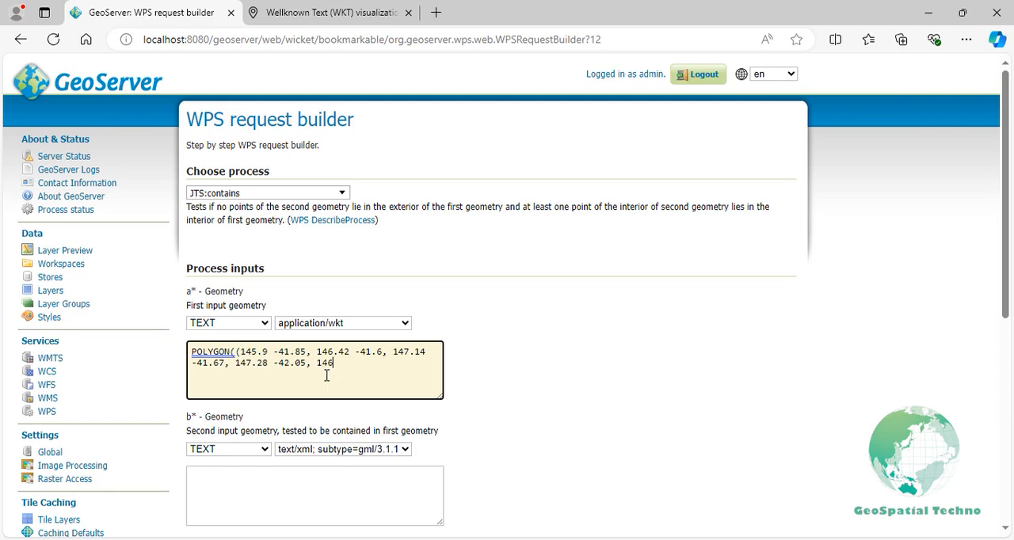
pyautogui.write('.75 -42.5,')
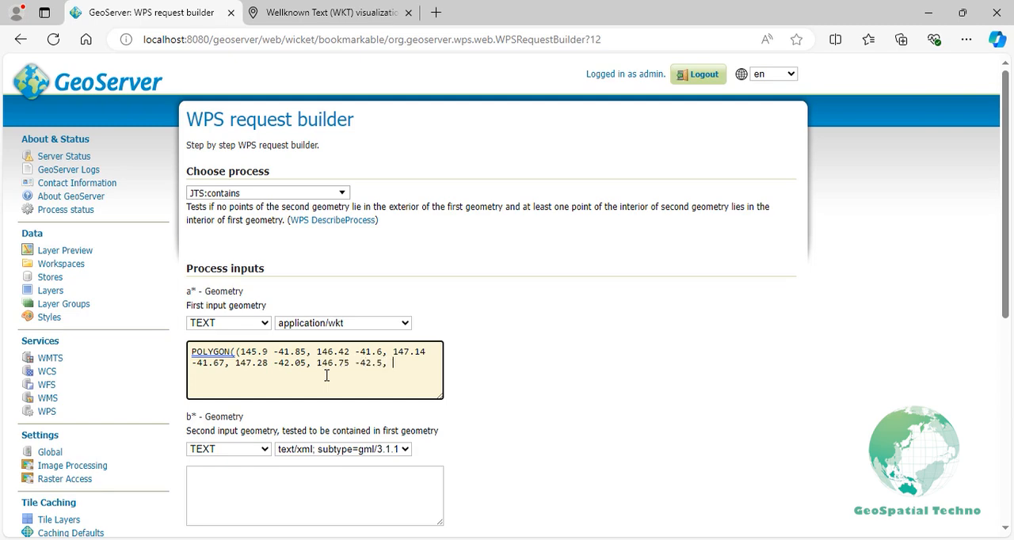
pyautogui.write('146.2 -42.55,')
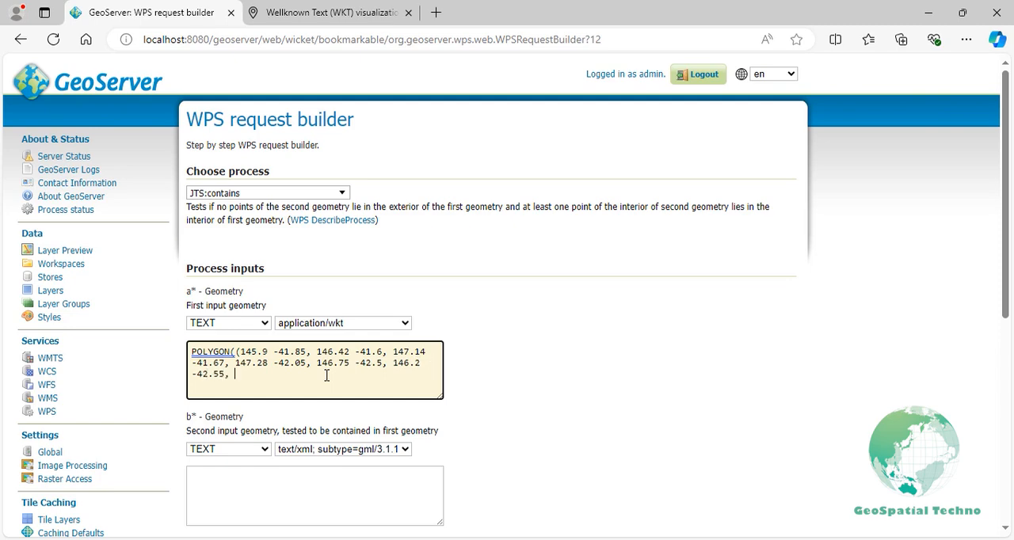
pyautogui.write('145.9 -41.85')
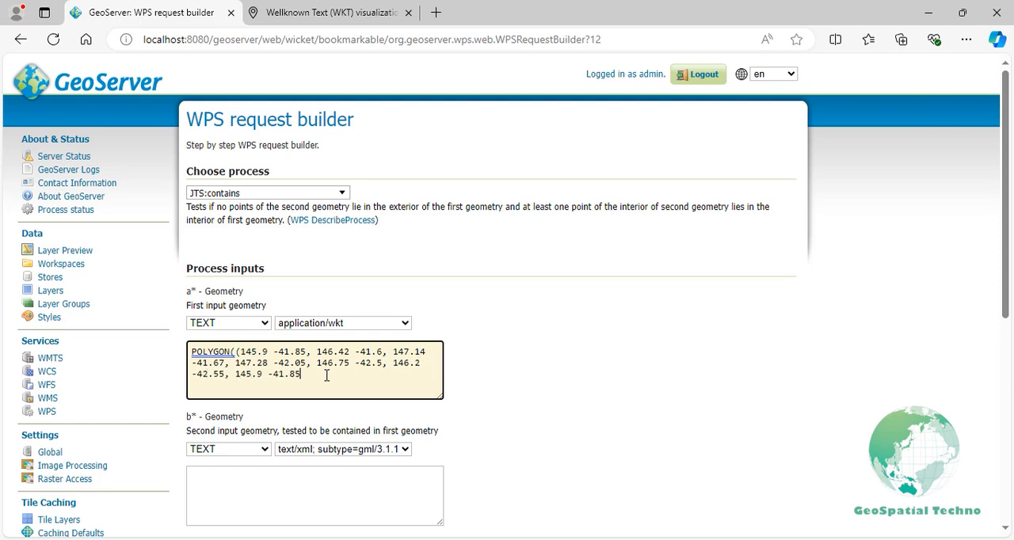
pyautogui.write('))')
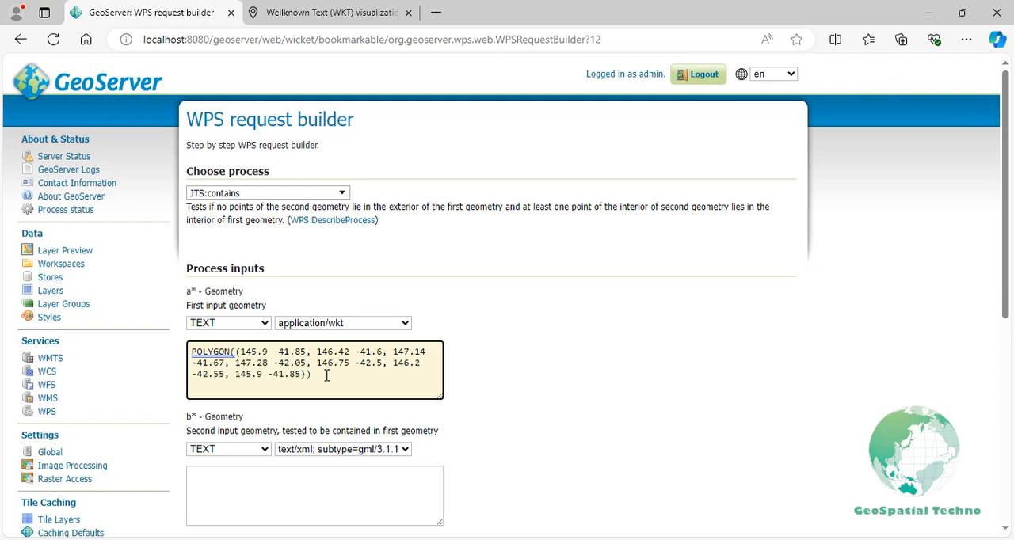
pyautogui.scroll(-3)
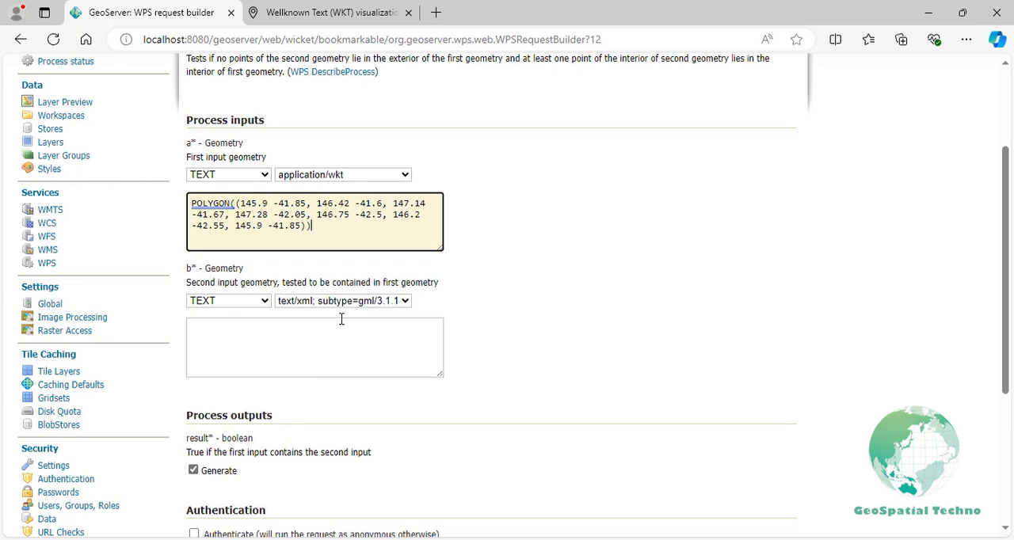
# Switch the second geometry to WKT and enter POINT(145.26 -42.03)
pyautogui.click(343, 300)
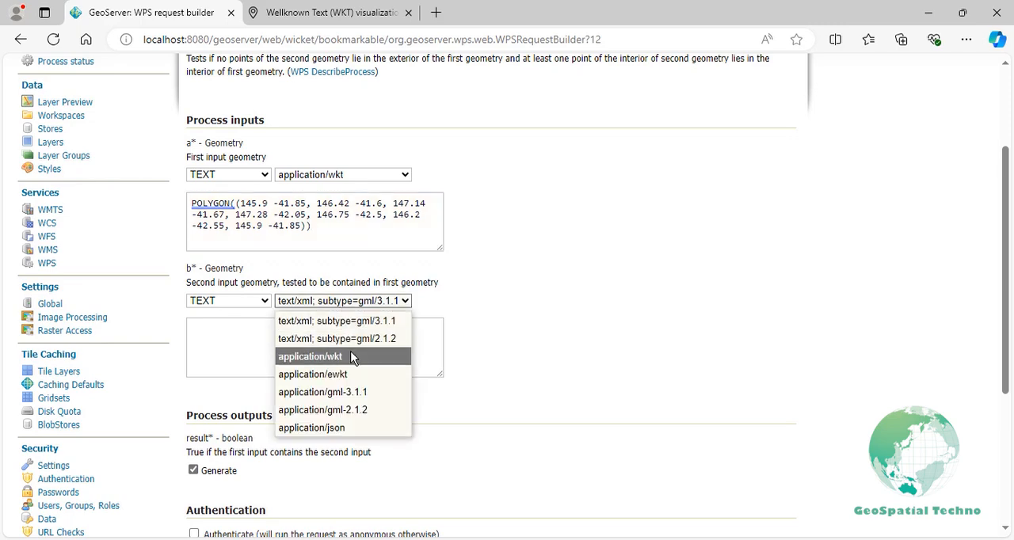
pyautogui.click(310, 356)
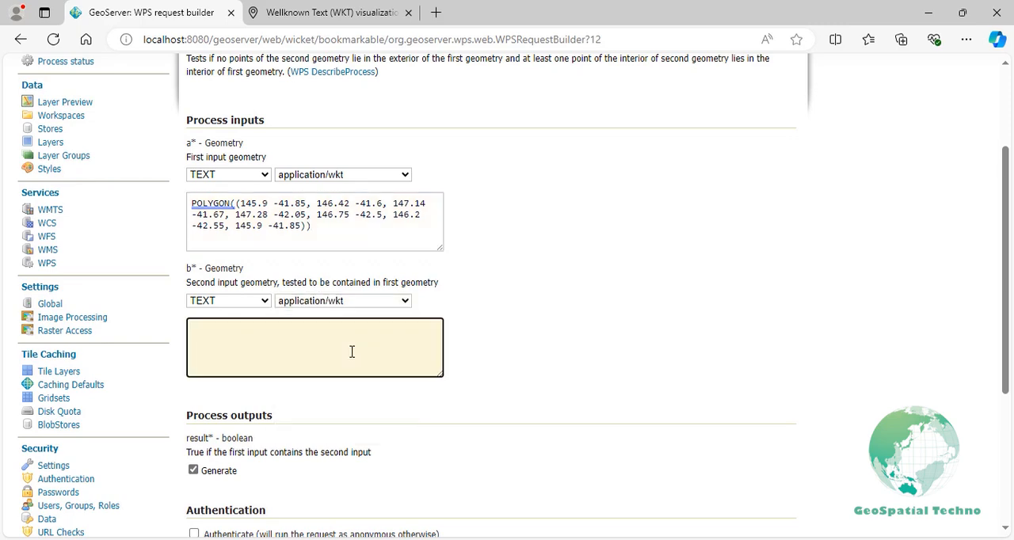
pyautogui.write('POINT(145.26 -4')
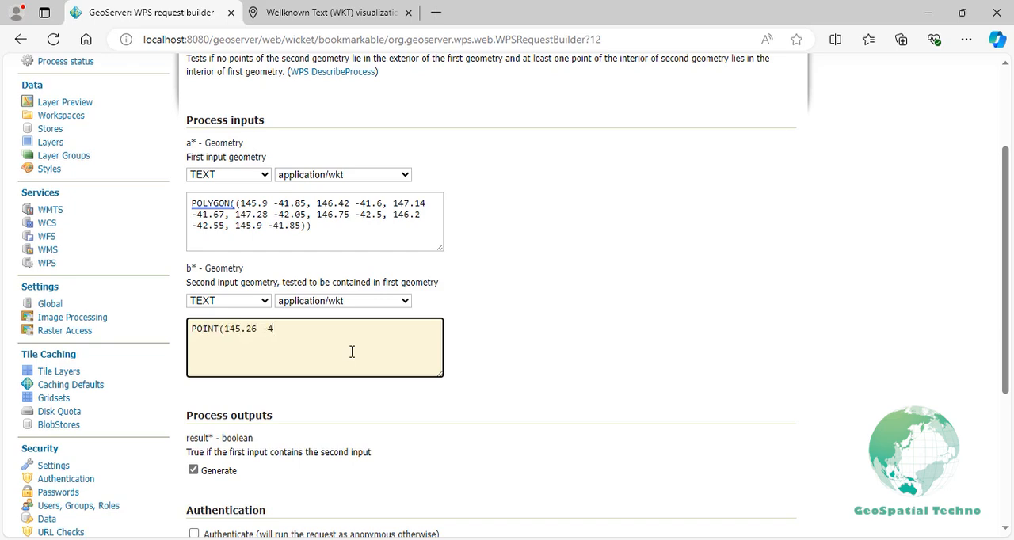
pyautogui.write('2.03)')
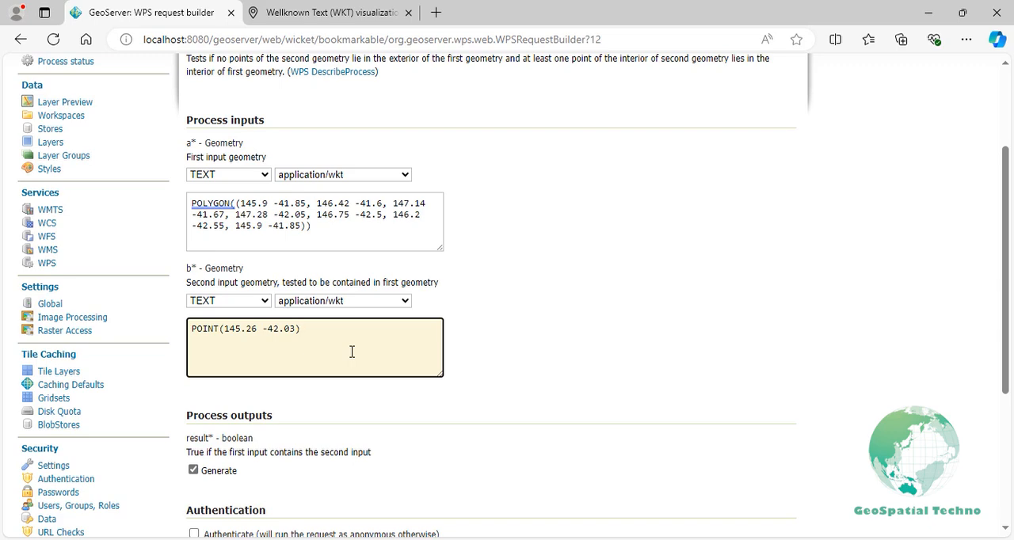
pyautogui.scroll(-3)
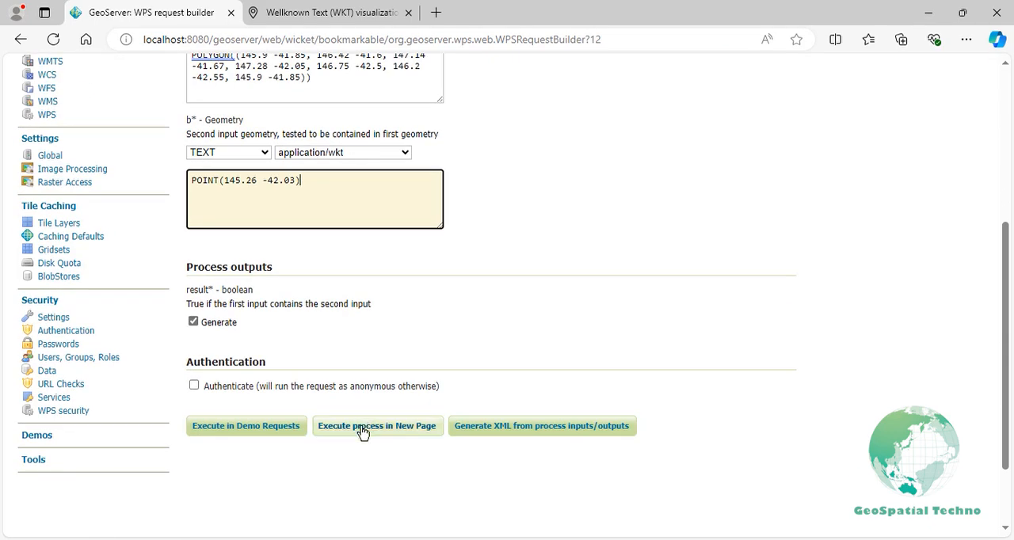
# Execute JTS:contains in a new page, getting the result false
pyautogui.click(377, 425)
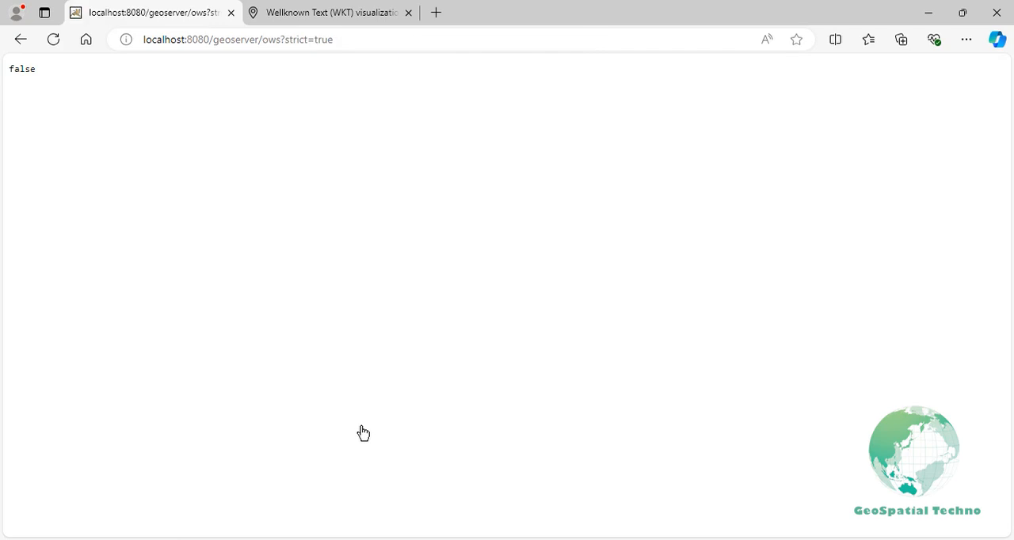
pyautogui.click(328, 12)
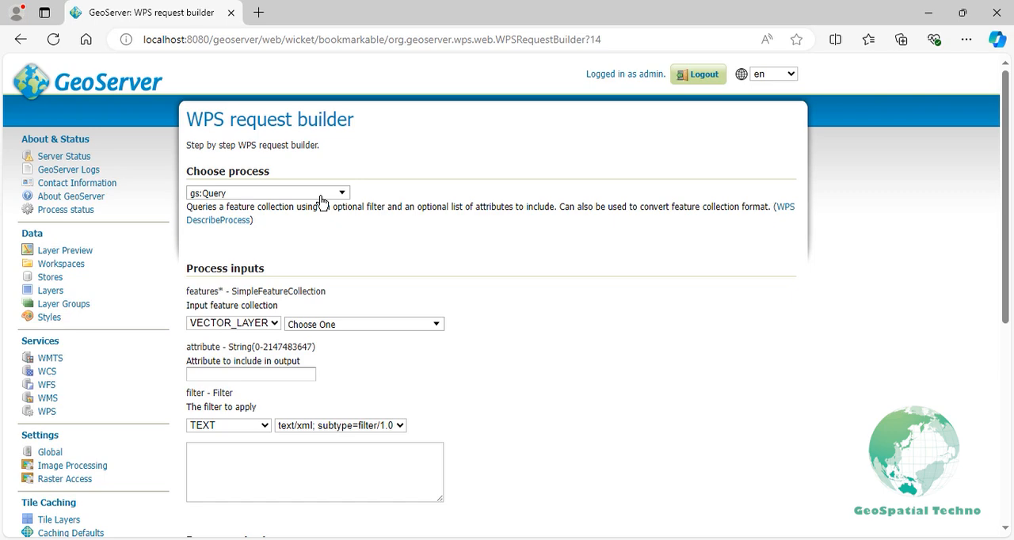
pyautogui.moveTo(326, 302)
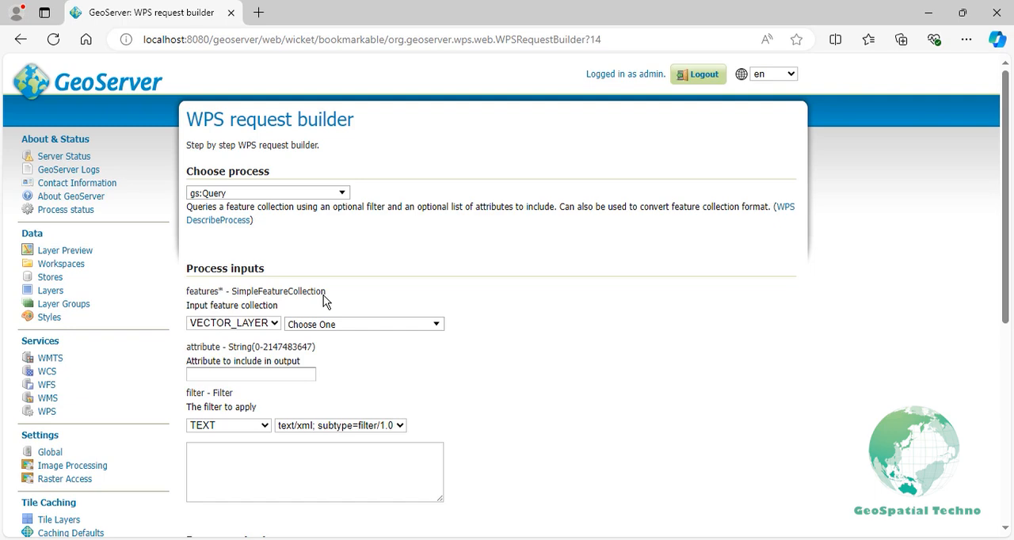
pyautogui.moveTo(305, 317)
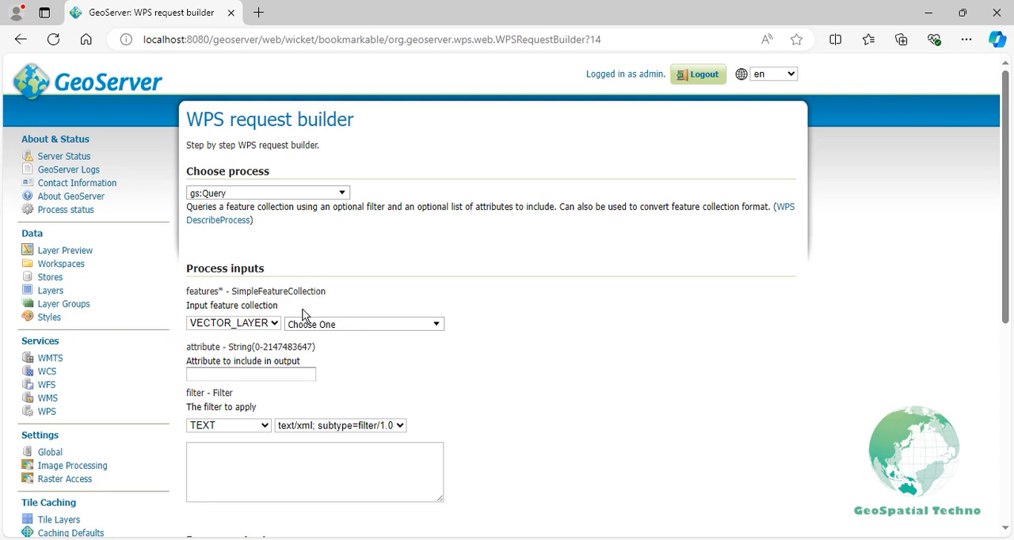
# Keep the VECTOR_LAYER input type and choose topp:states as the feature collection layer
pyautogui.click(233, 323)
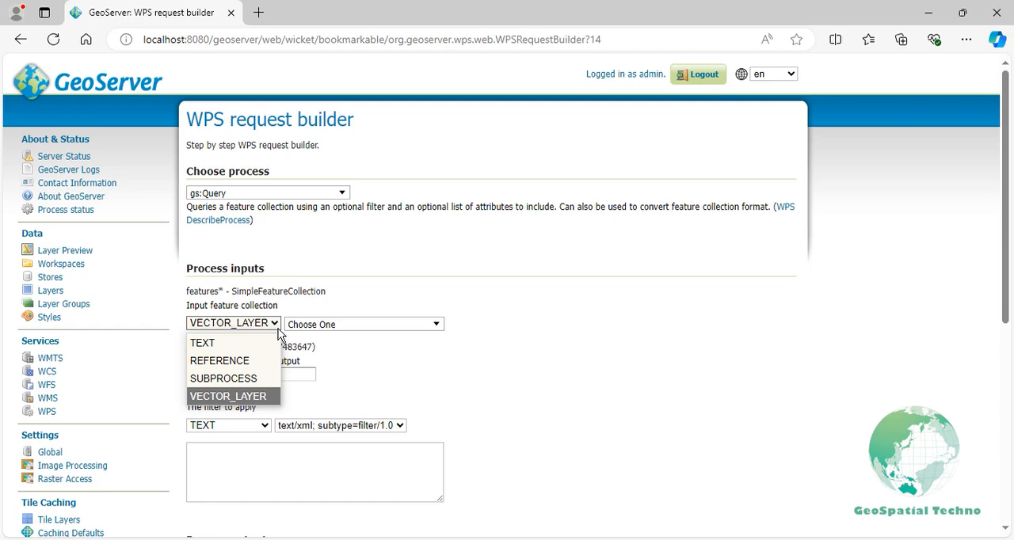
pyautogui.click(228, 396)
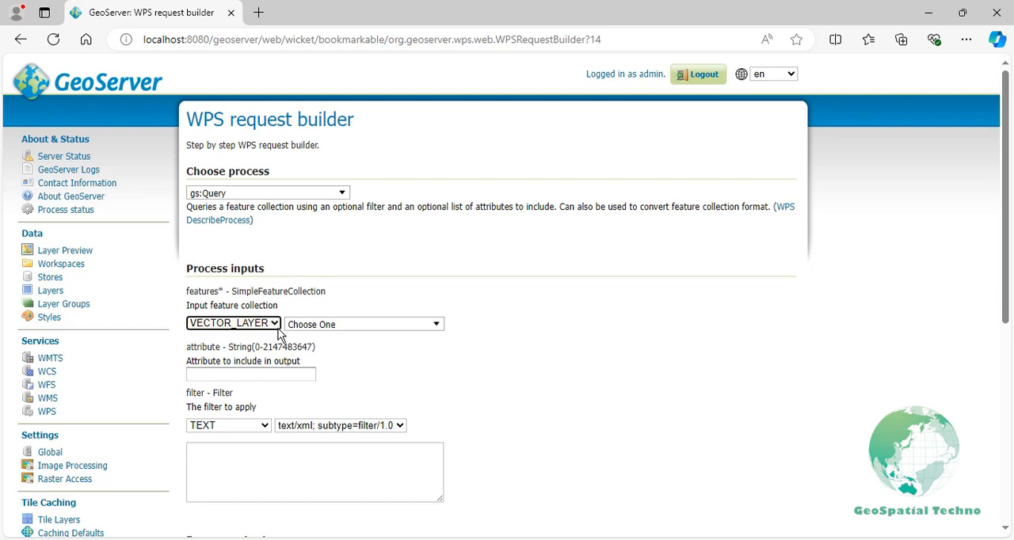
pyautogui.click(363, 324)
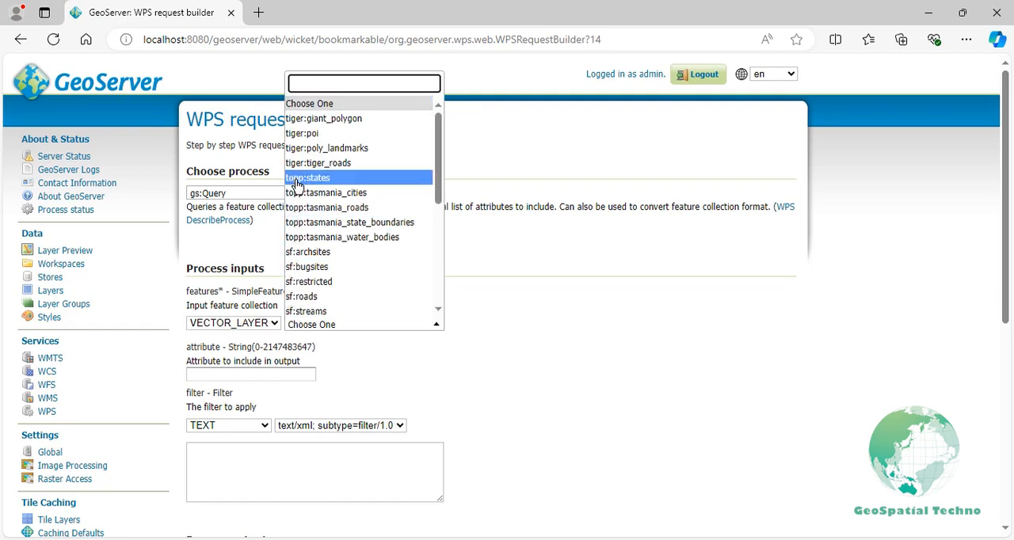
pyautogui.click(308, 177)
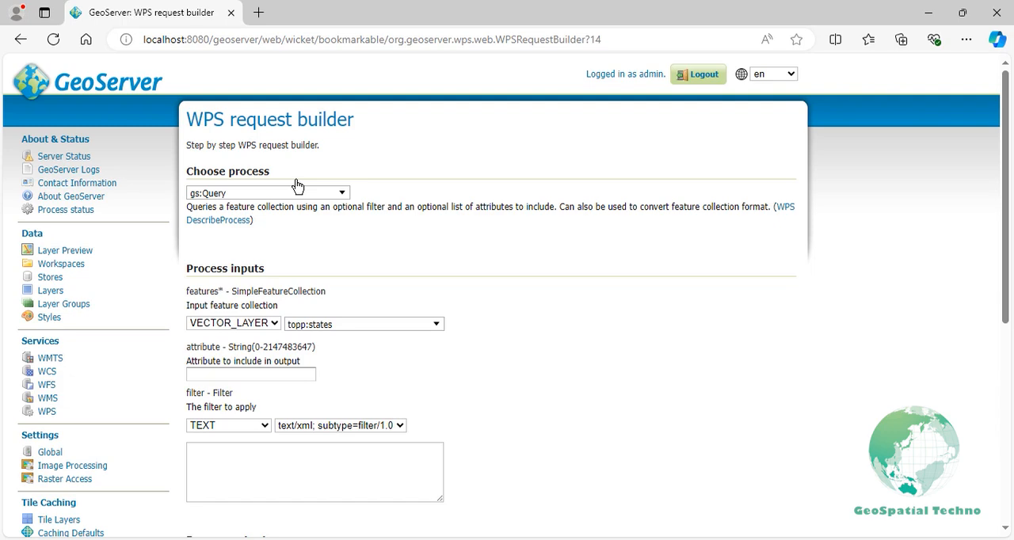
pyautogui.moveTo(288, 306)
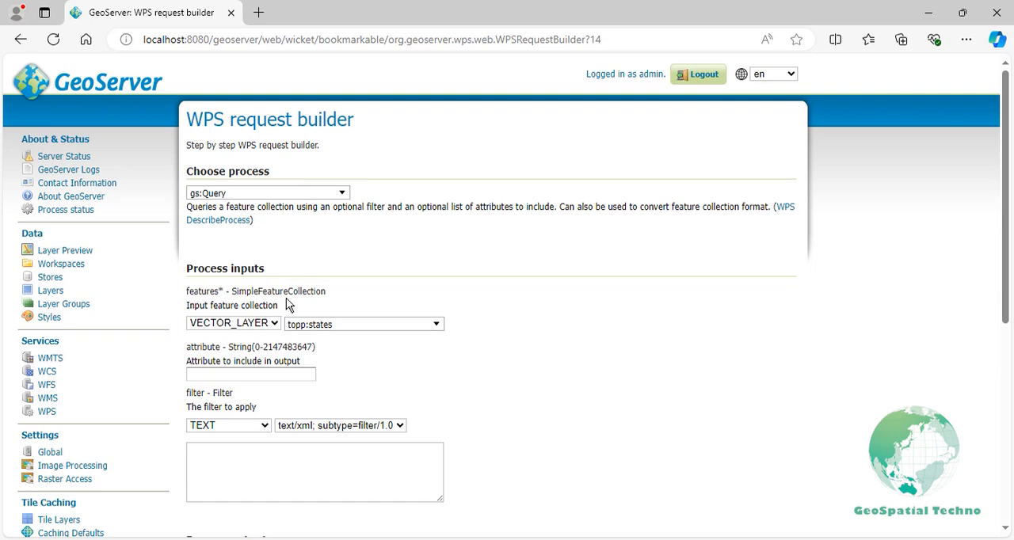
# Enter STATE_NAME as the attribute to include in the query output
pyautogui.write('S')
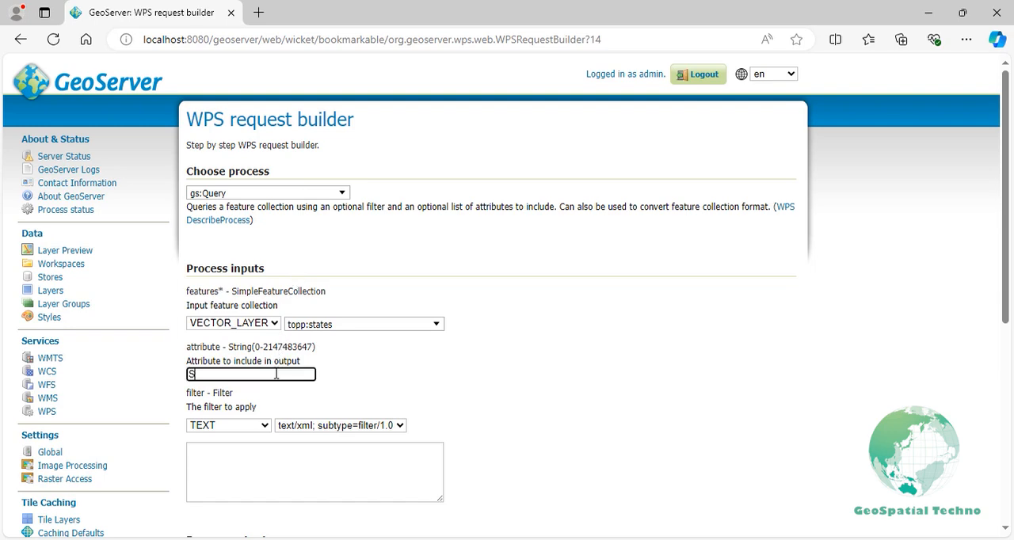
pyautogui.write('STATE_NAME')
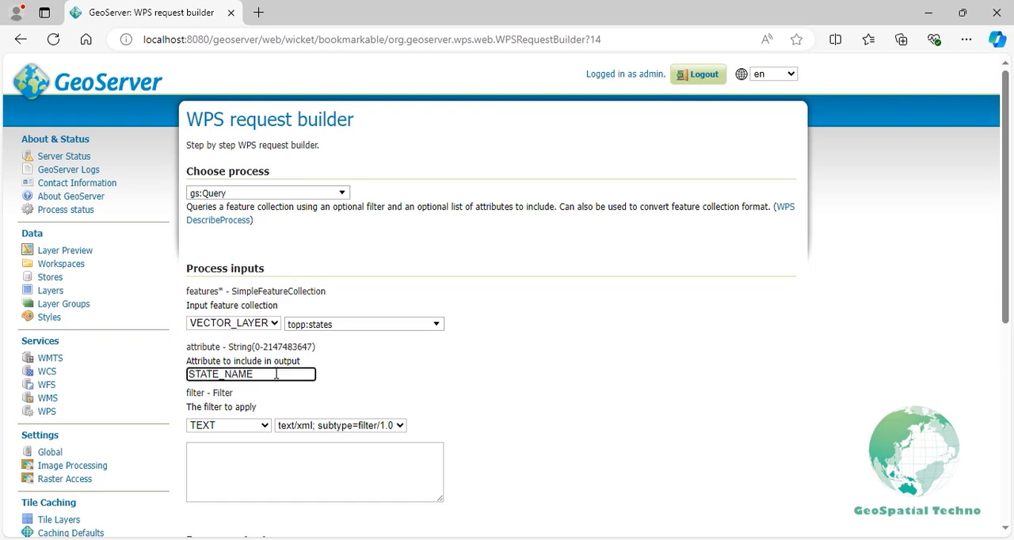
pyautogui.moveTo(274, 410)
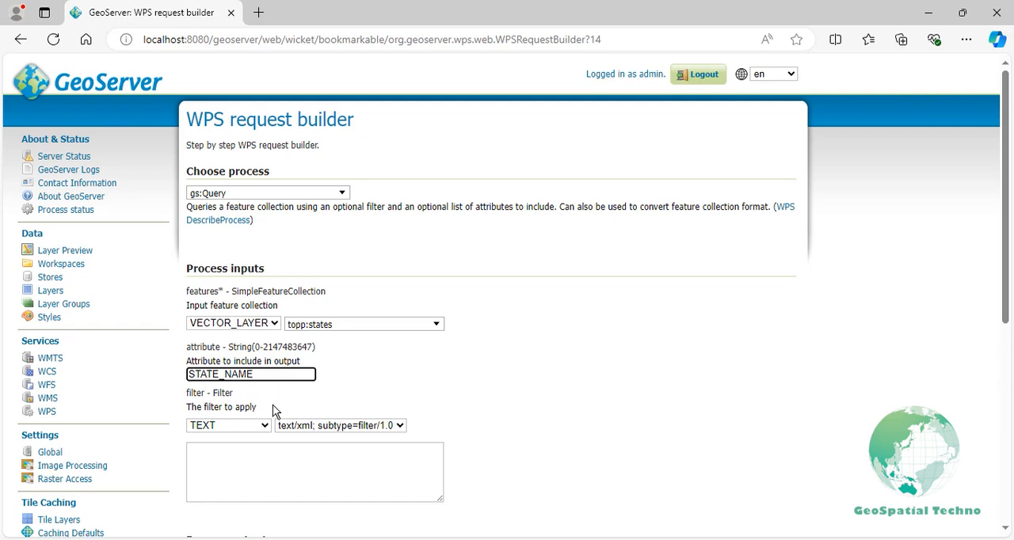
pyautogui.click(251, 374)
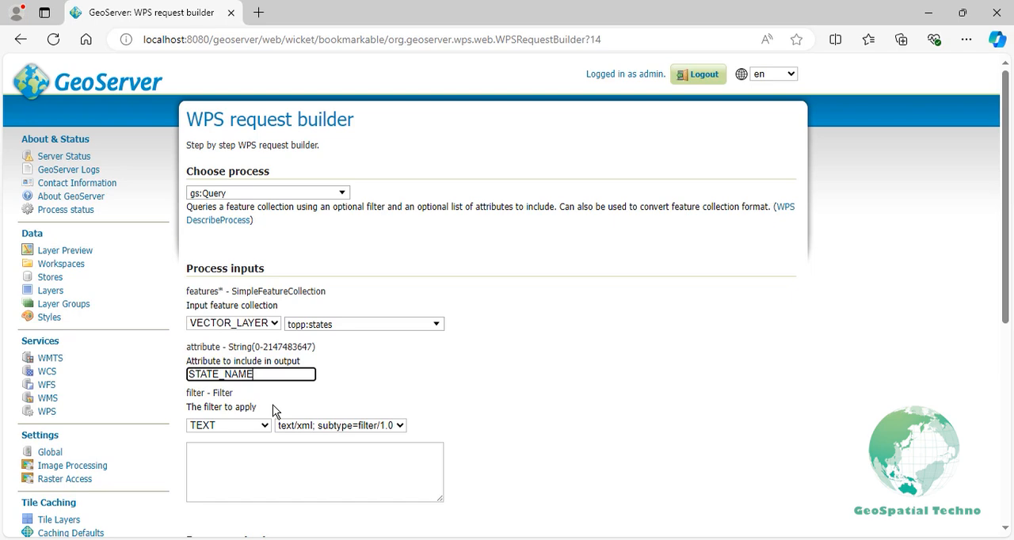
pyautogui.click(339, 425)
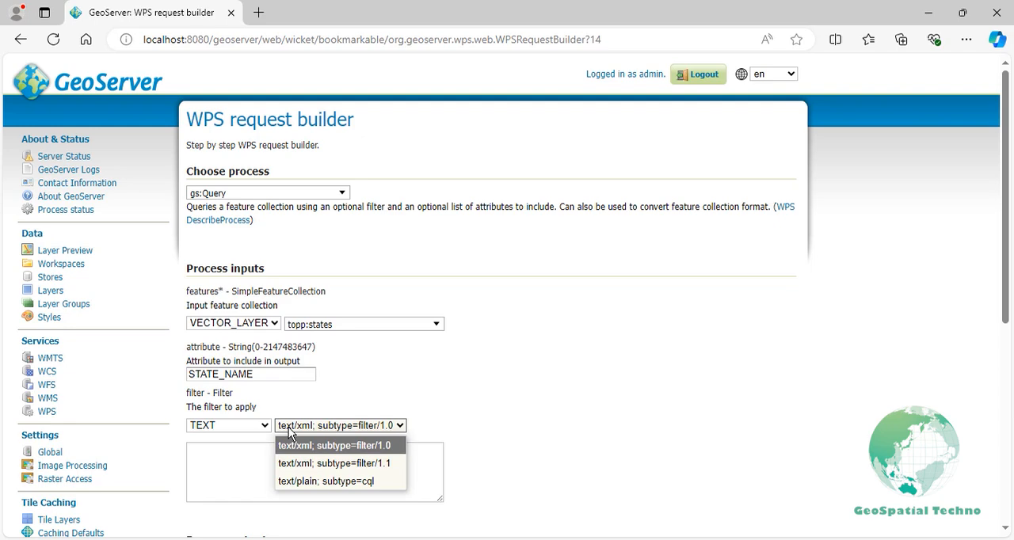
# Enter an XML 1.0 filter using PropertyIsLessThan on PERSONS with Literal 1000000
pyautogui.click(335, 445)
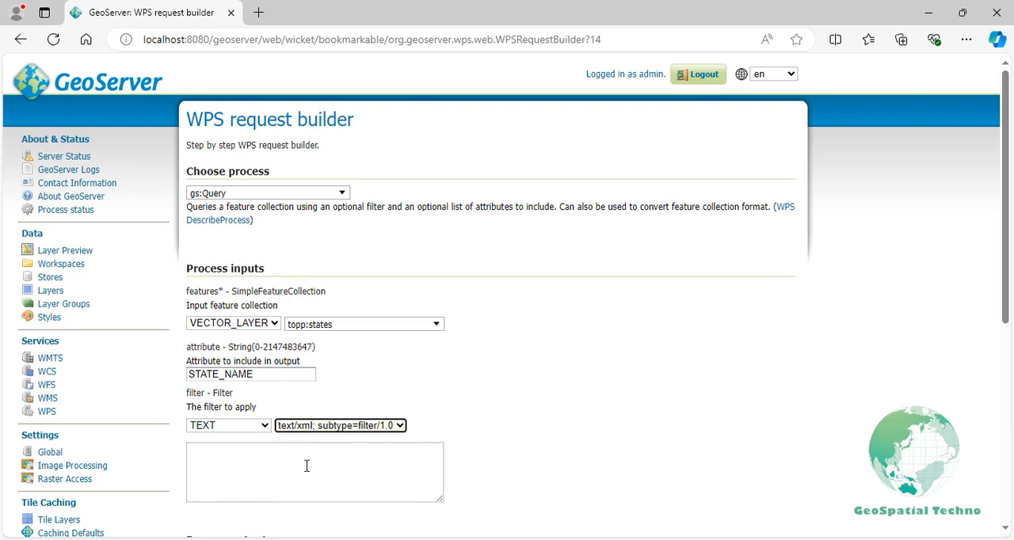
pyautogui.write('<F')
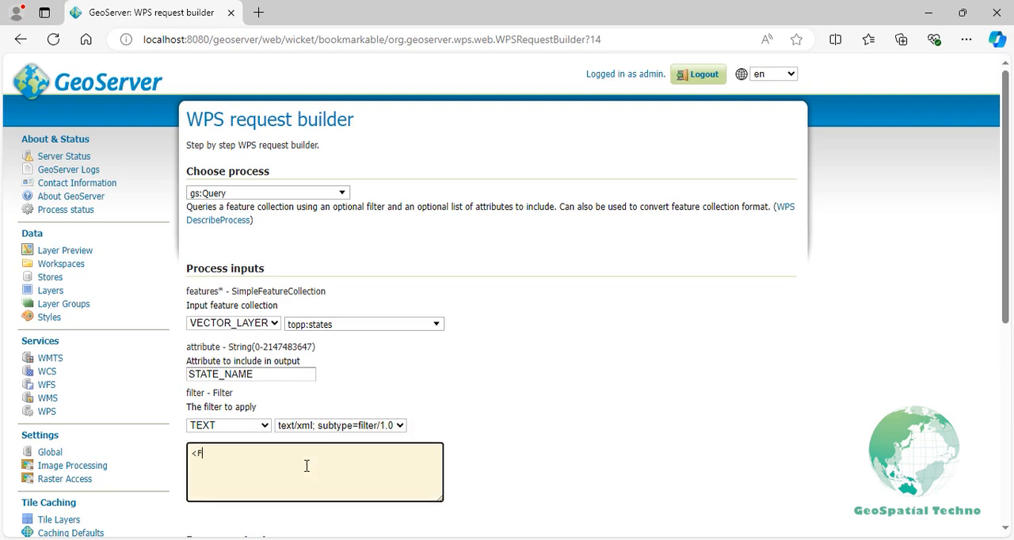
pyautogui.write('ilter xmlns')
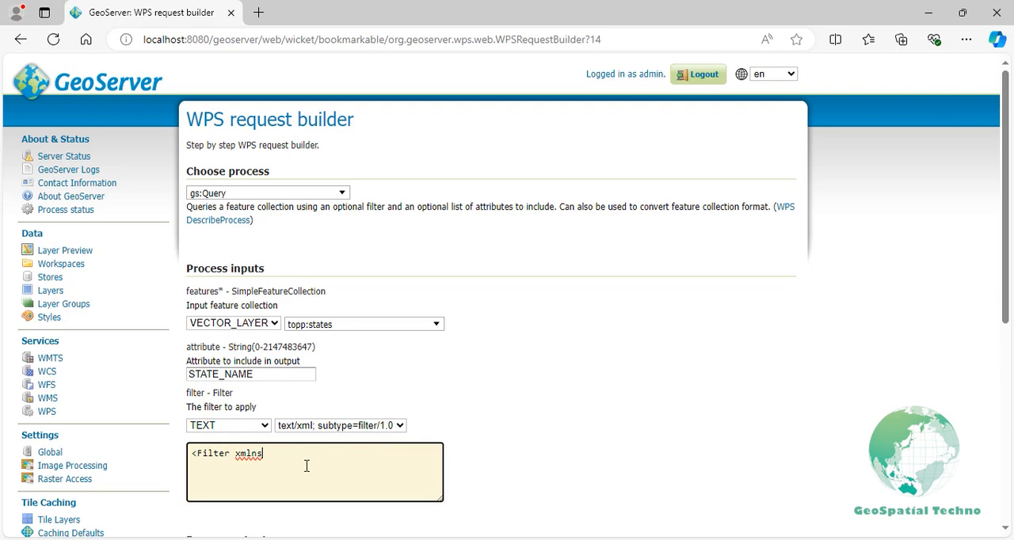
pyautogui.write('="http://www')
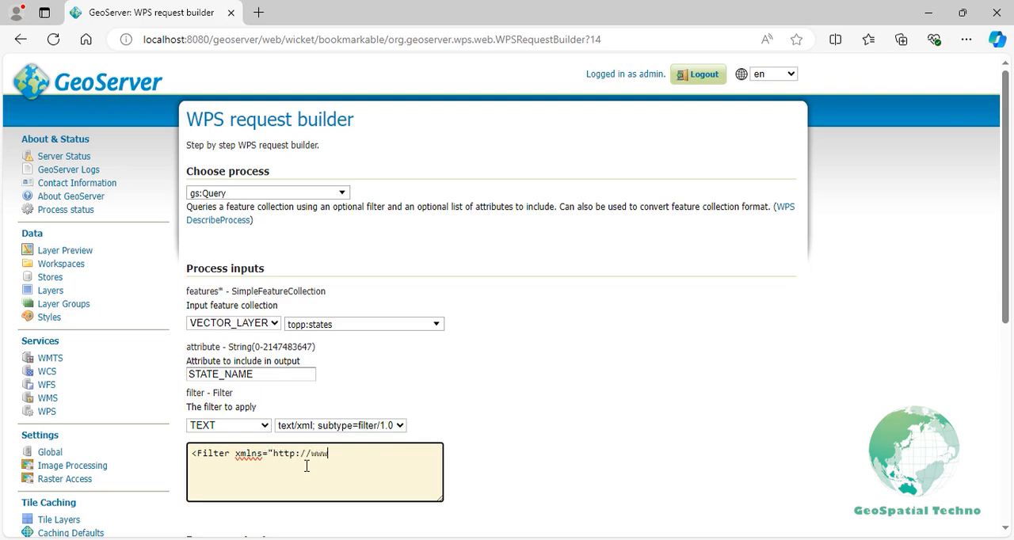
pyautogui.write('.opengis.net/')
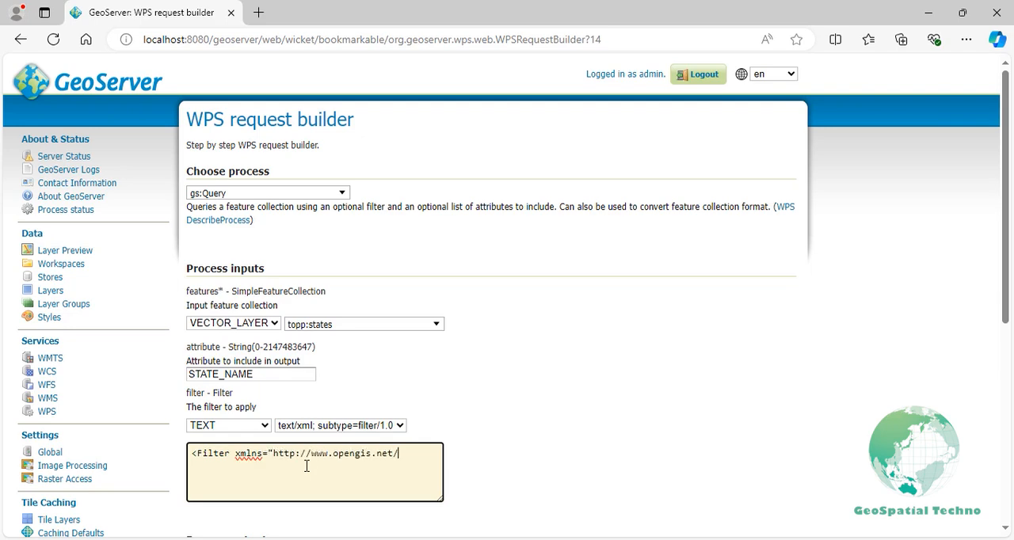
pyautogui.write('ogc">')
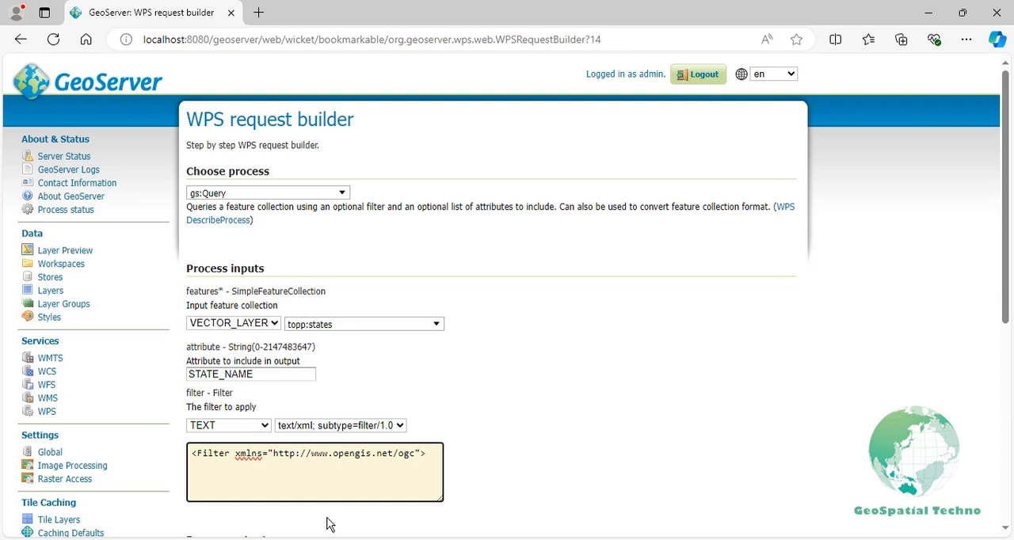
pyautogui.write('<PropertyIsLessThan>')
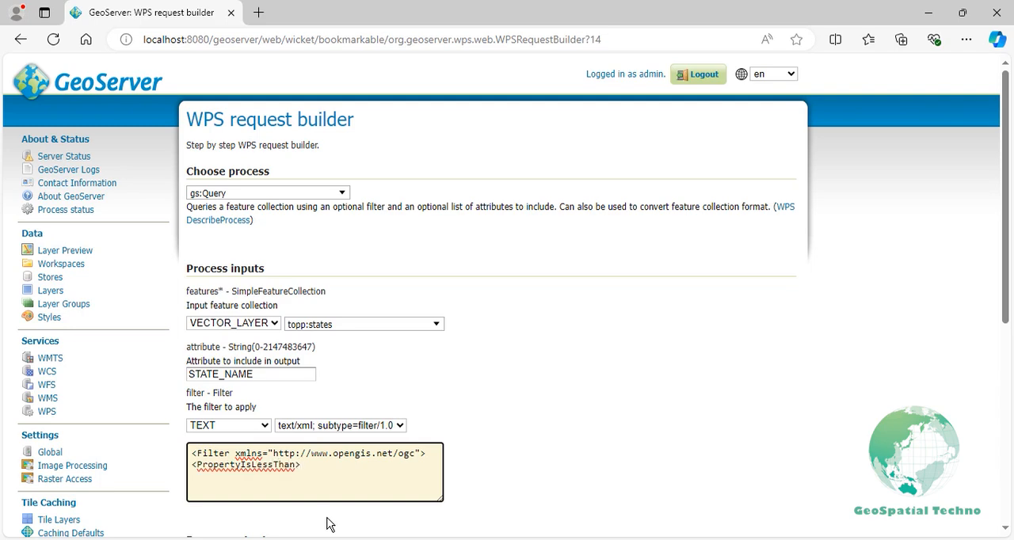
pyautogui.write('<PropertyIs')
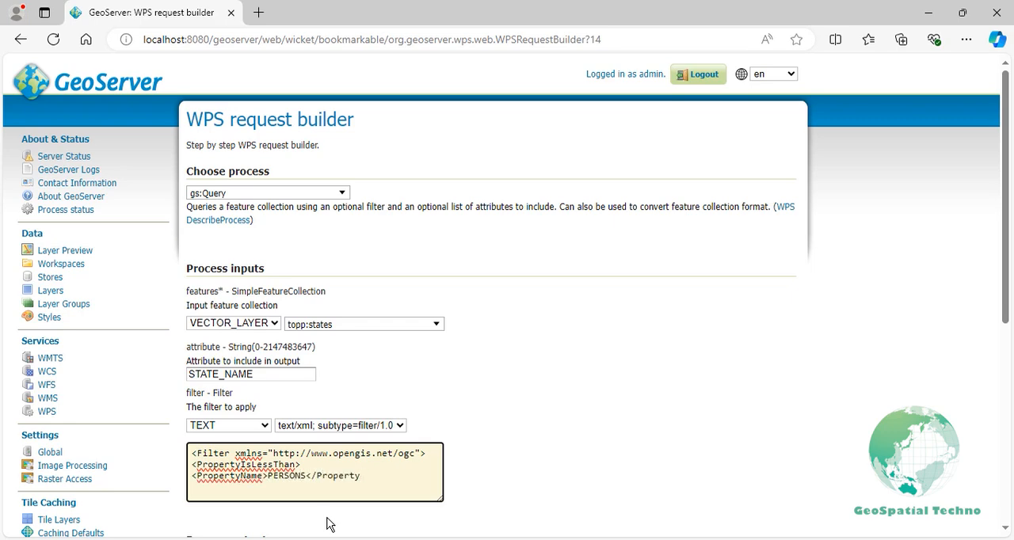
pyautogui.write('Name>')
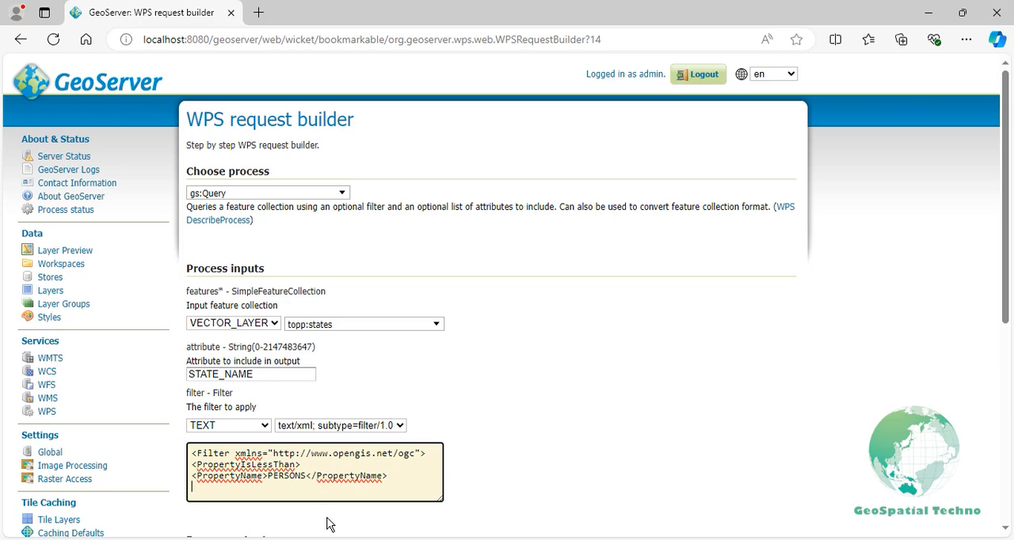
pyautogui.write('<Literal>1')
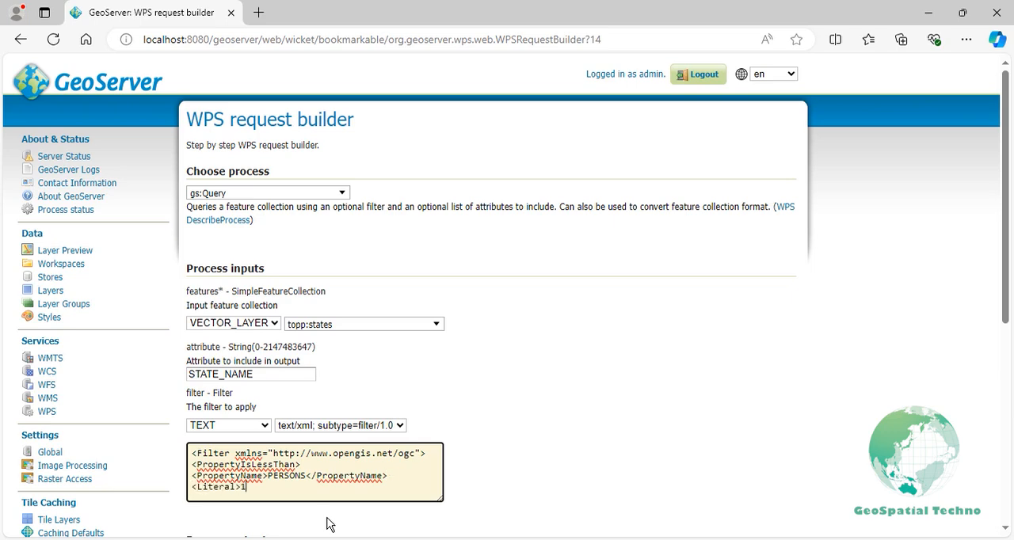
pyautogui.write('000000</Lite')
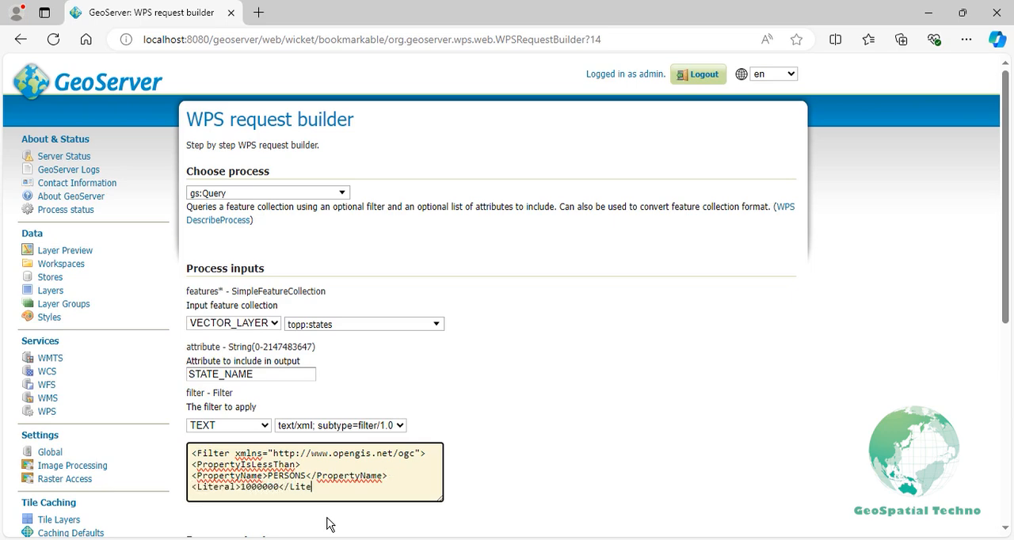
pyautogui.write('ral>')
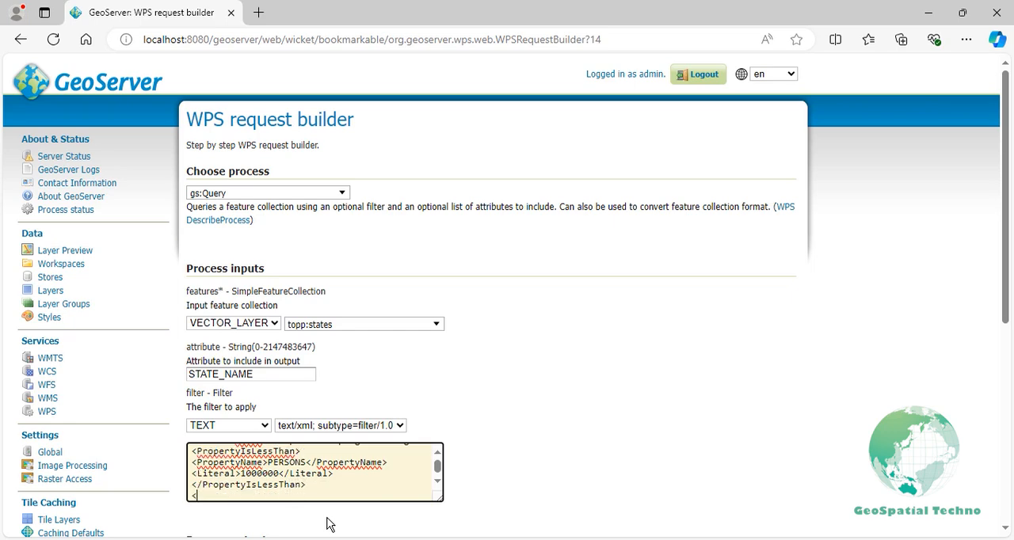
pyautogui.write('</Filter>')
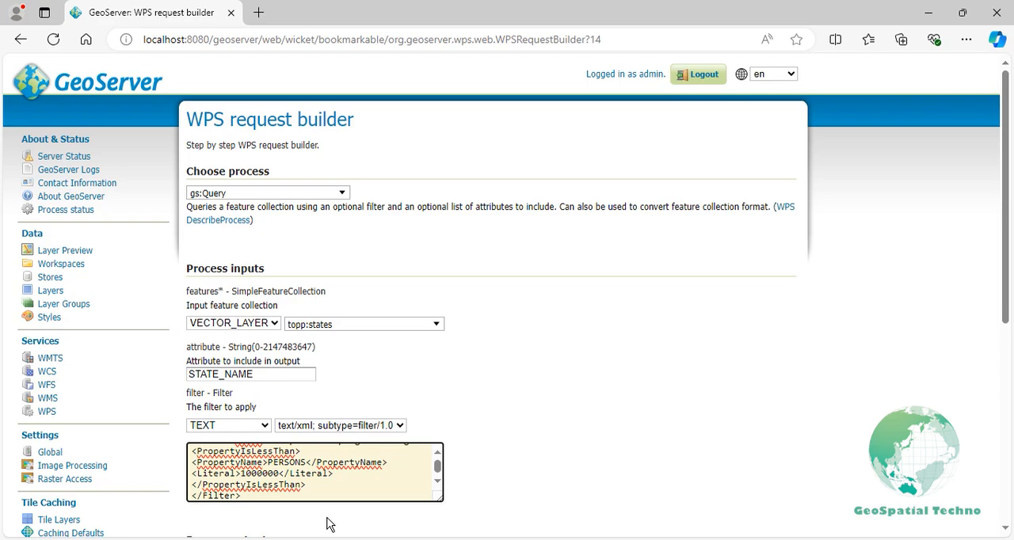
# Scroll down the request builder to reach the execute button
pyautogui.scroll(-3)
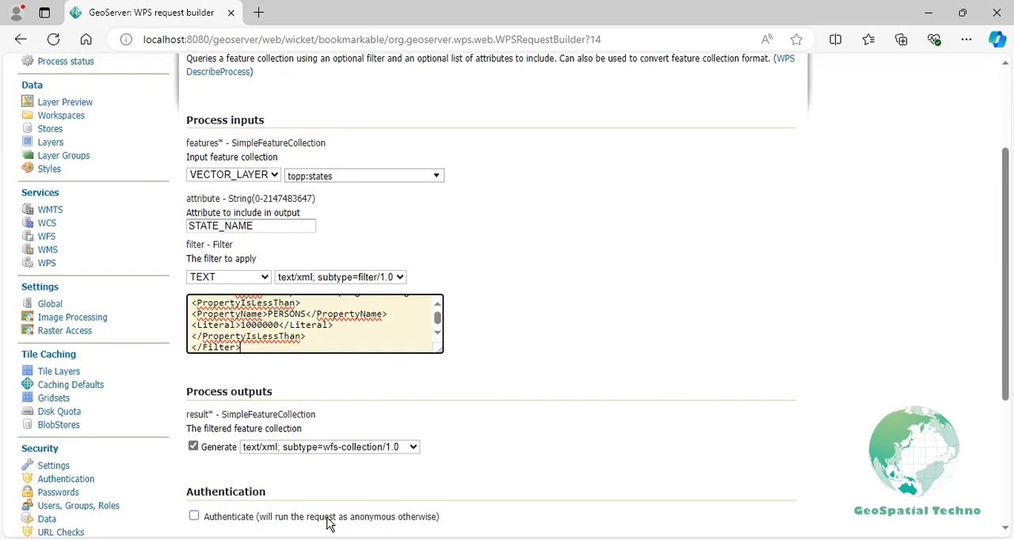
pyautogui.scroll(-3)
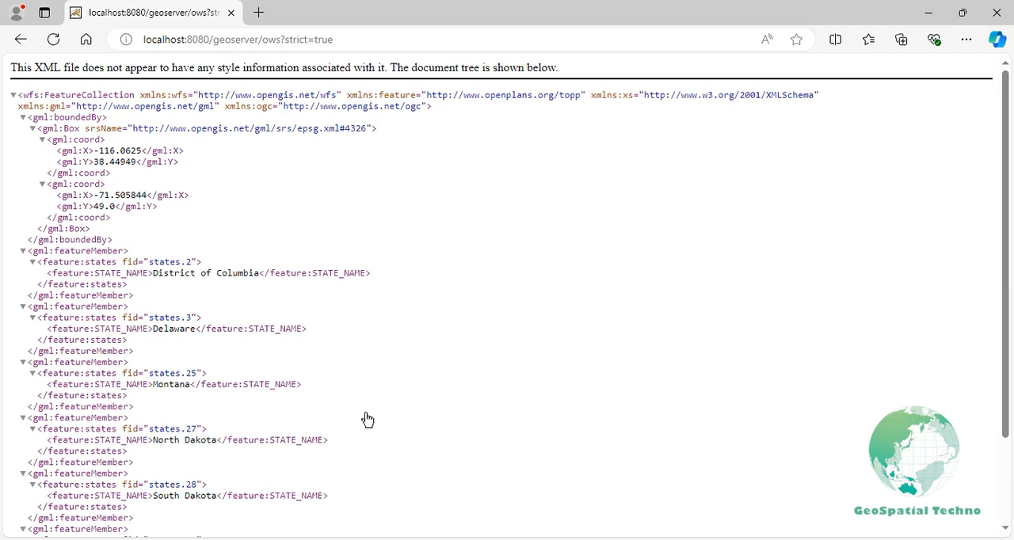
pyautogui.moveTo(352, 404)
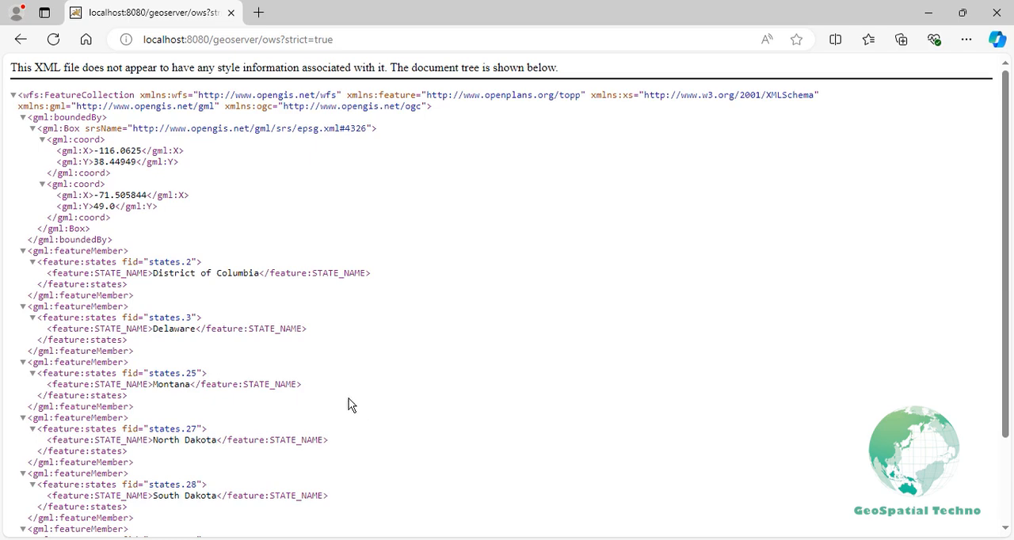
pyautogui.moveTo(38, 62)
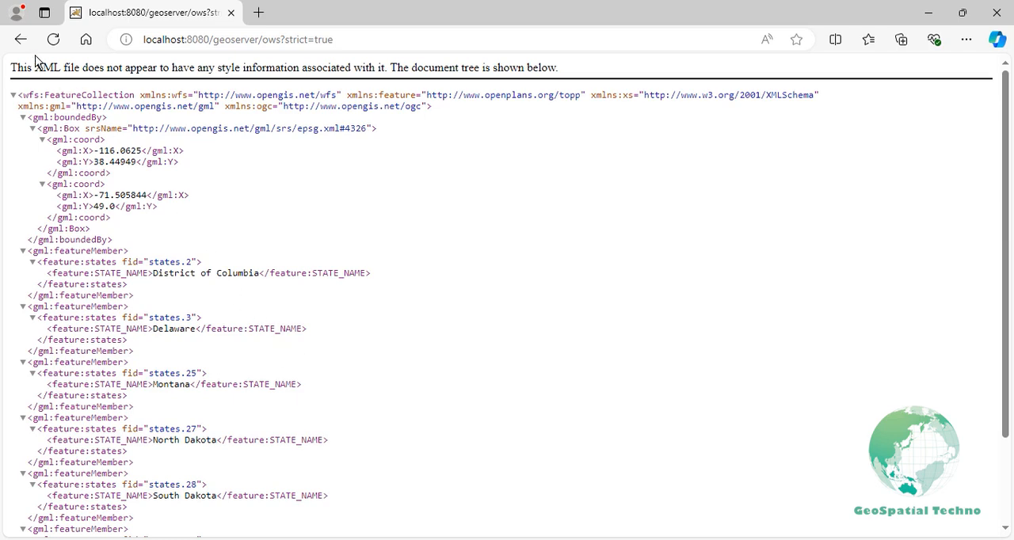
# Clear the STATE_NAME attribute and enter CQL filter STATE_FIPS < 20 AND STATE_NAME LIKE '%na%'
pyautogui.click(21, 38)
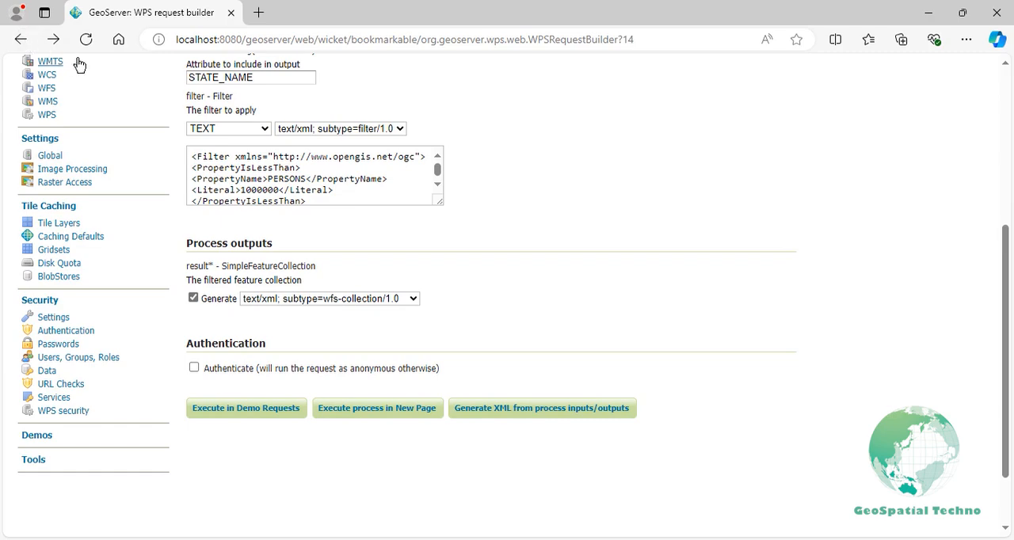
pyautogui.tripleClick(250, 77)
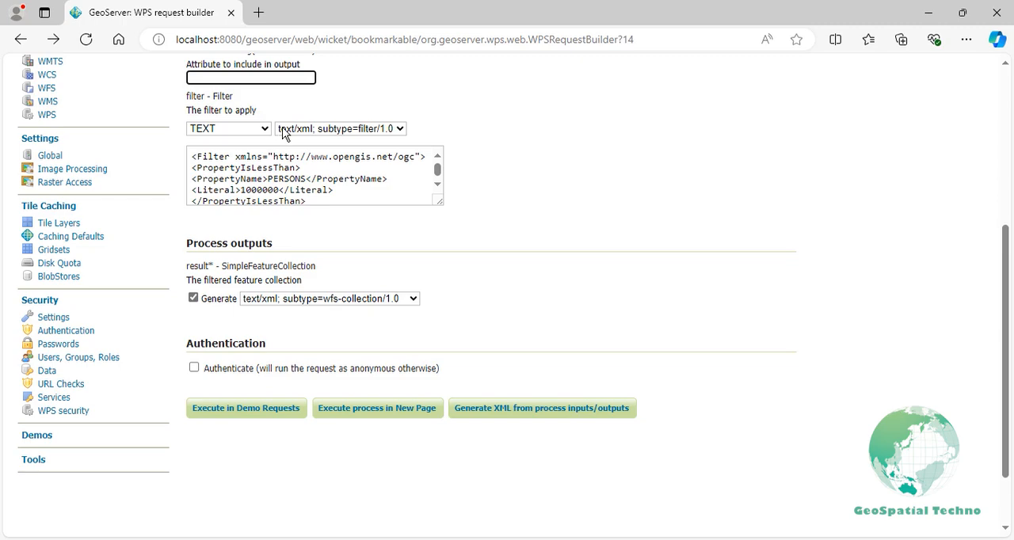
pyautogui.click(339, 128)
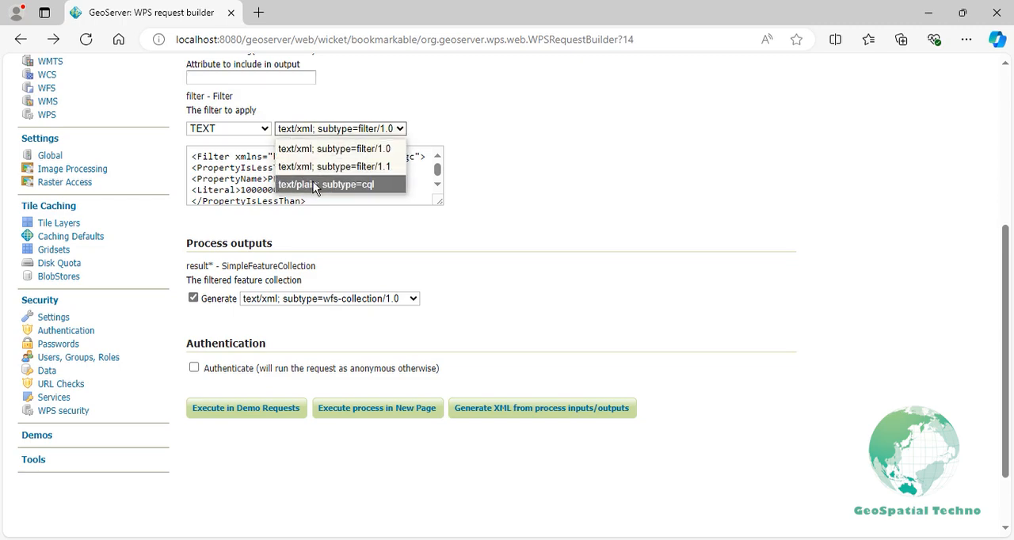
pyautogui.click(329, 185)
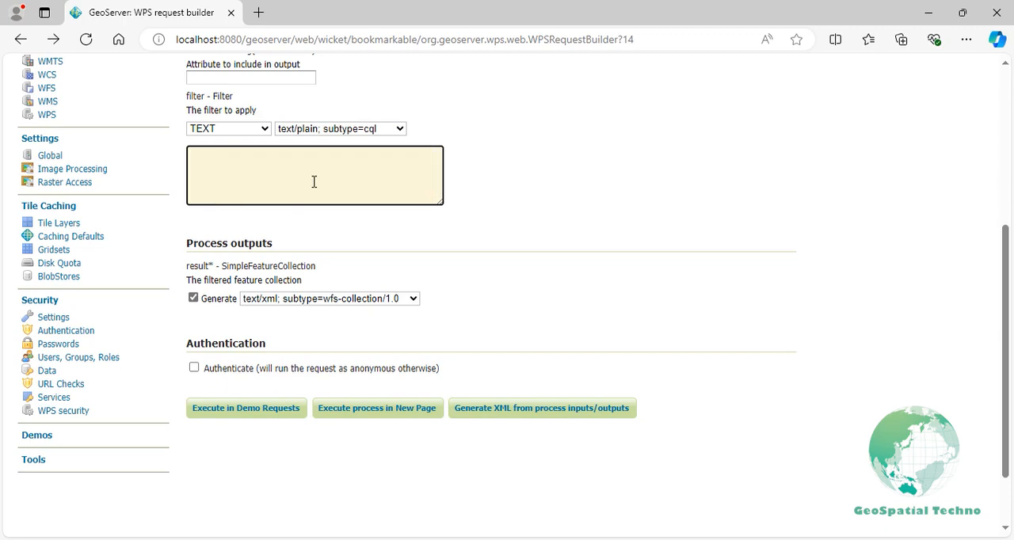
pyautogui.write('STATE_FIPS')
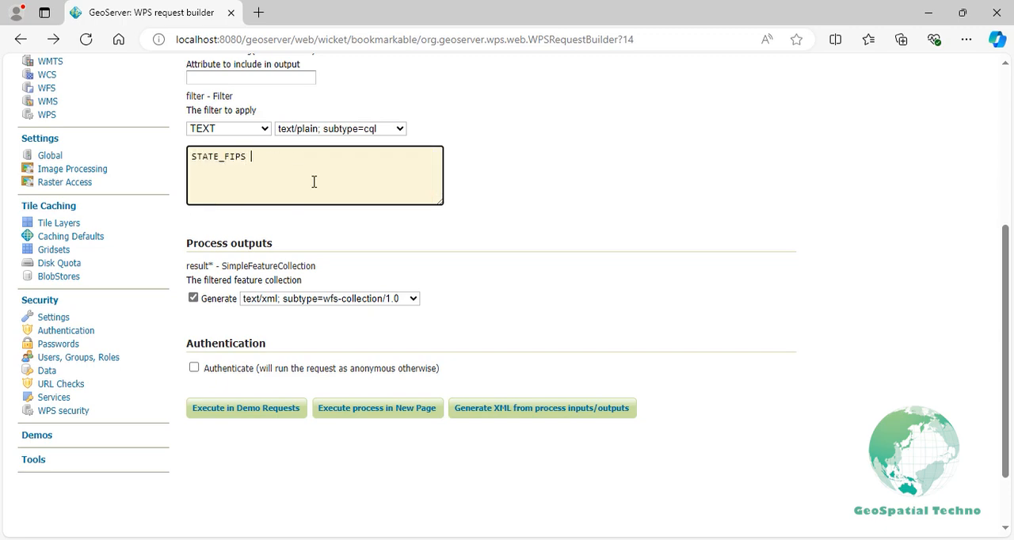
pyautogui.write('< 20 AND')
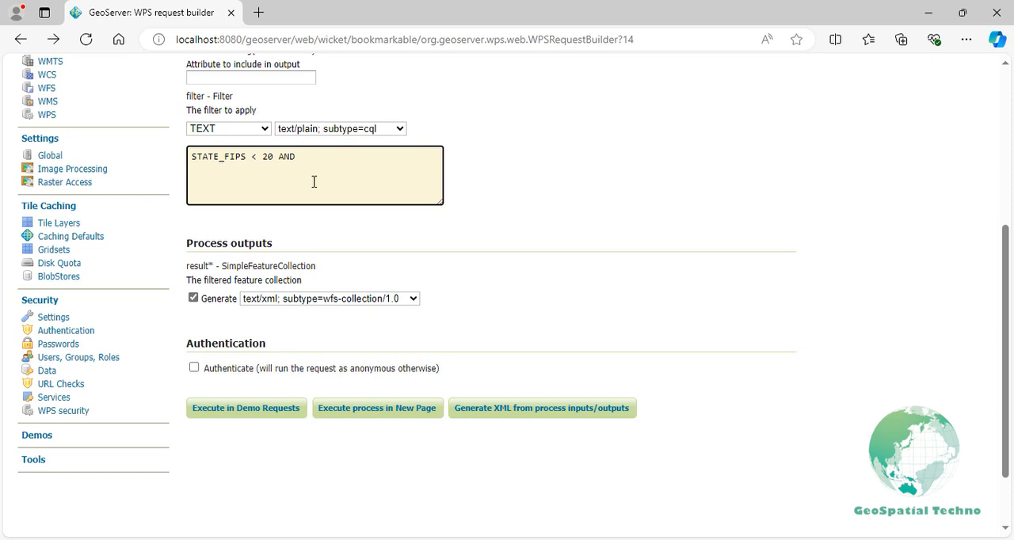
pyautogui.write('STATE_NAME')
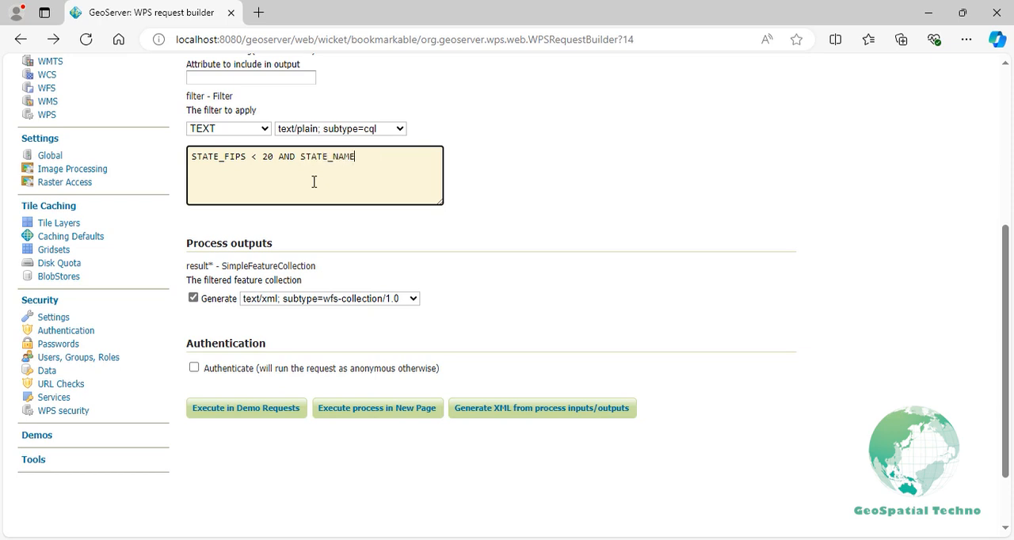
pyautogui.write("LIKE '%na%'")
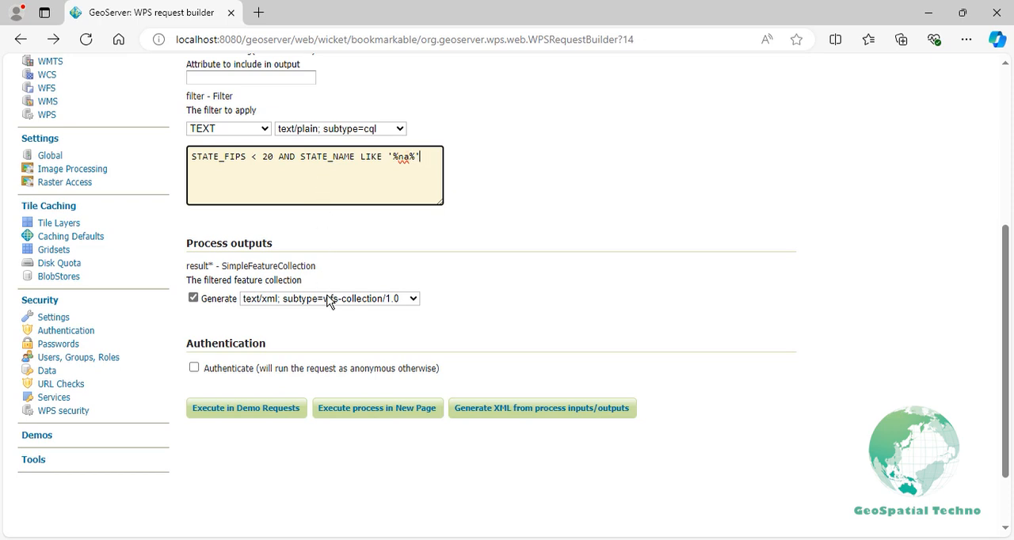
# Set the result output format to application/zip
pyautogui.click(329, 299)
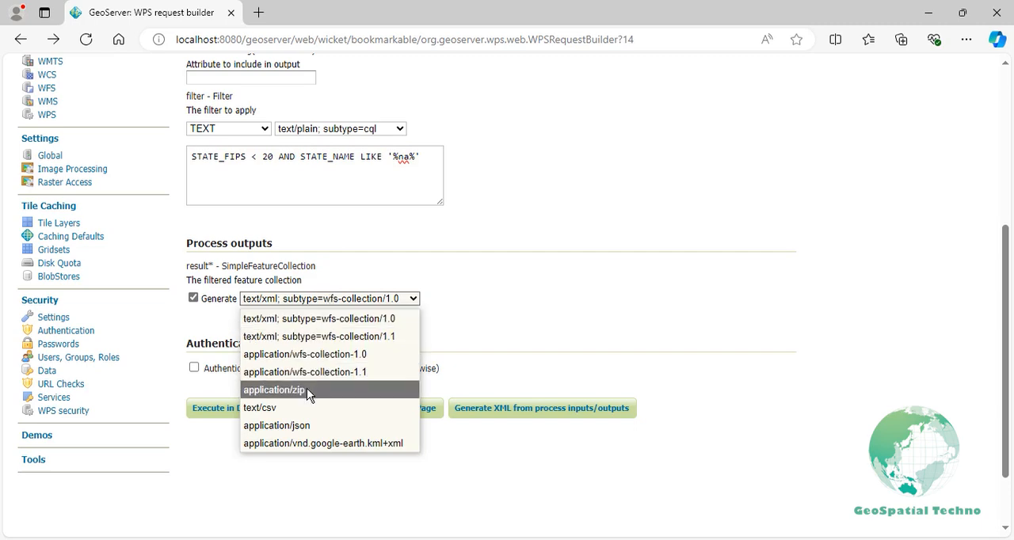
pyautogui.click(273, 389)
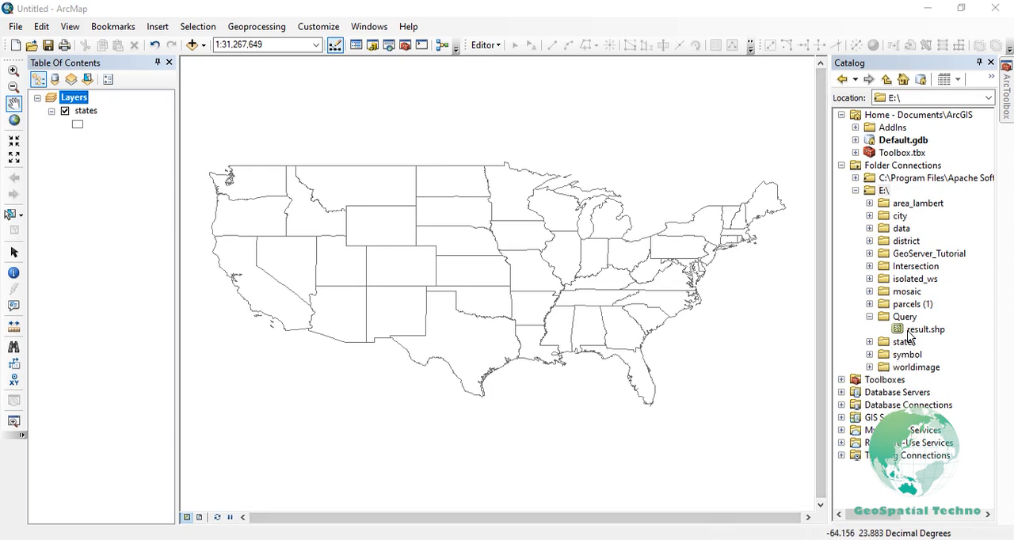
# Select result.shp under E:\Query in the ArcMap Catalog window
pyautogui.click(924, 328)
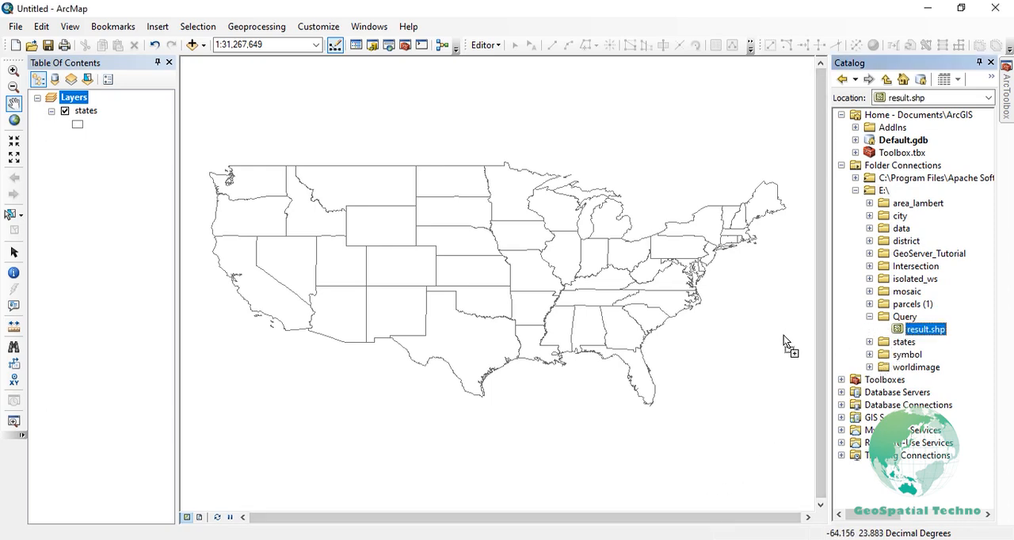